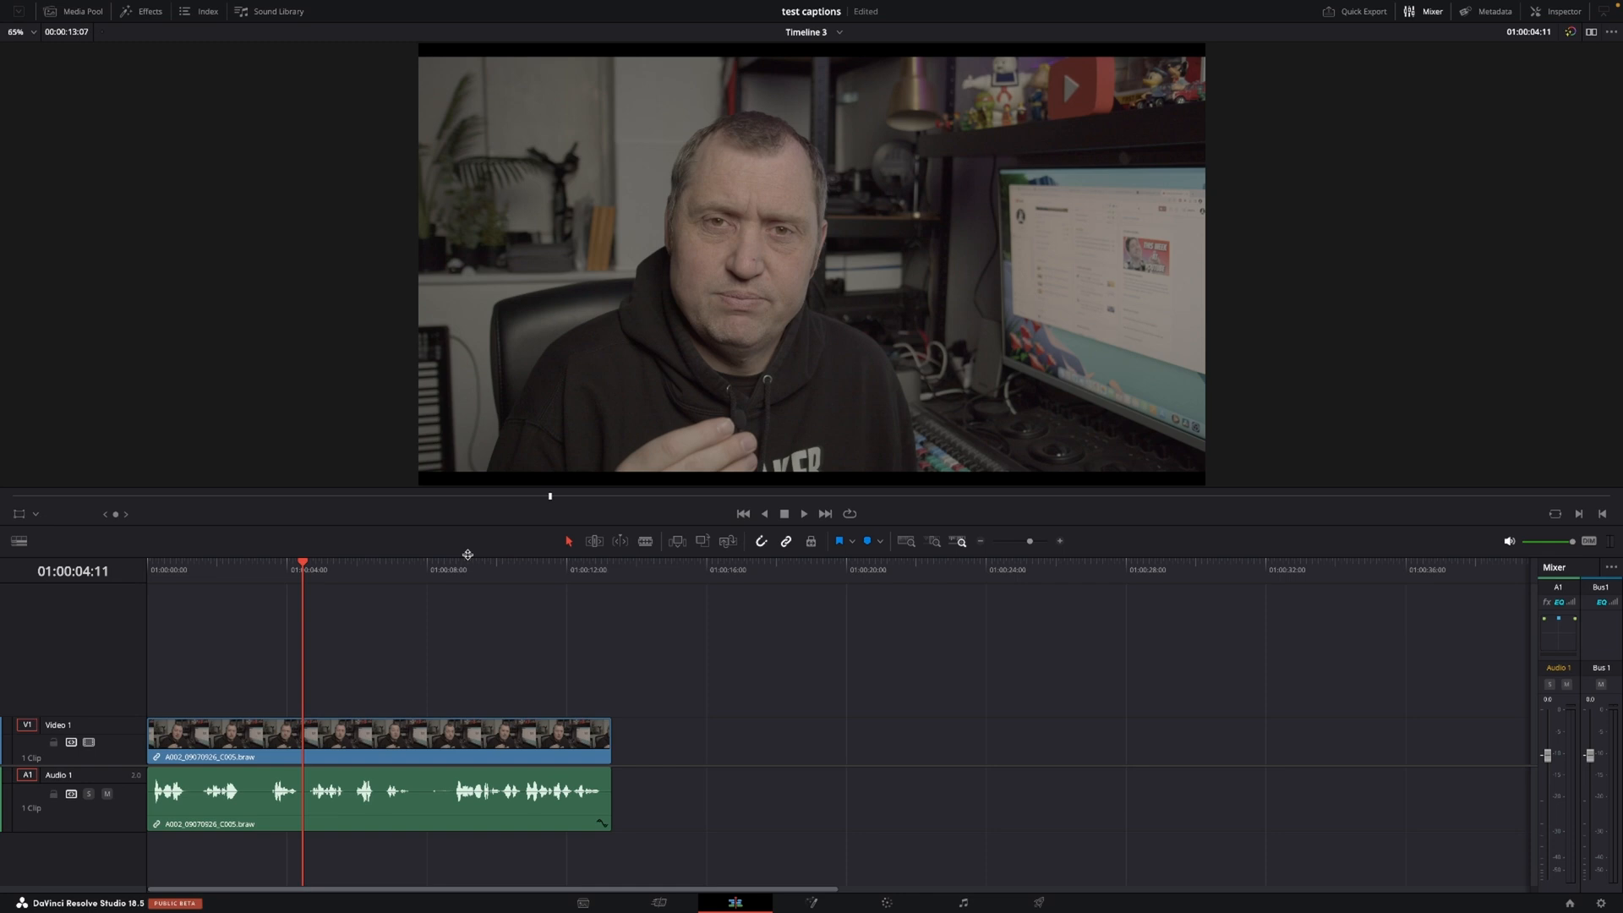
mouse_move(463, 573)
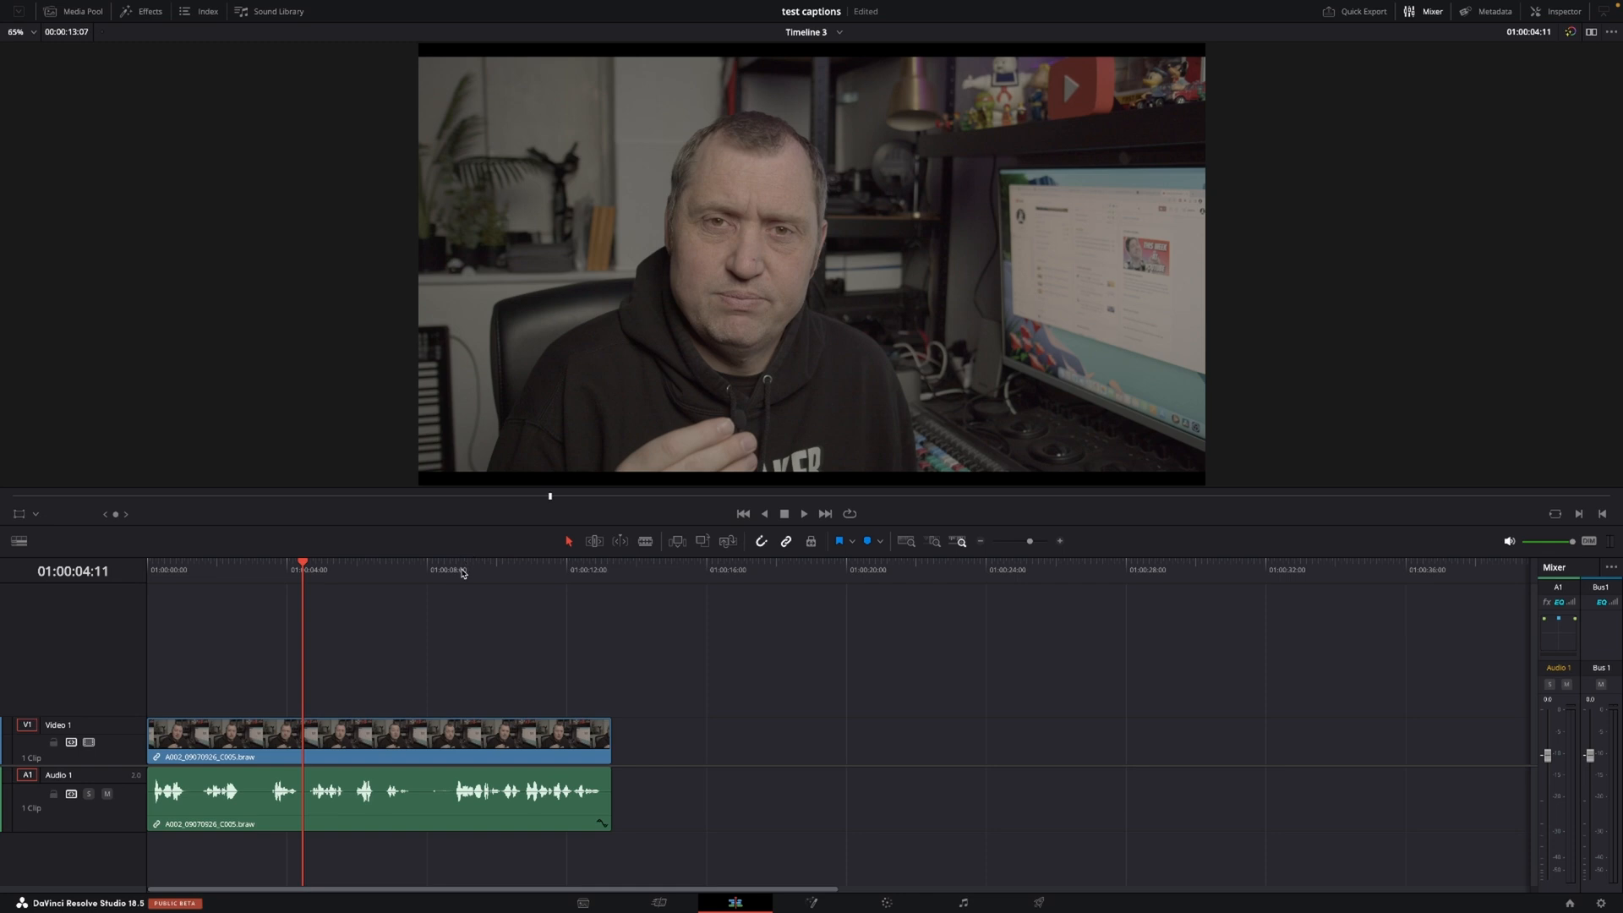
- Add an empty subtitle track above Video 1 from the track header menu
right_click(47, 662)
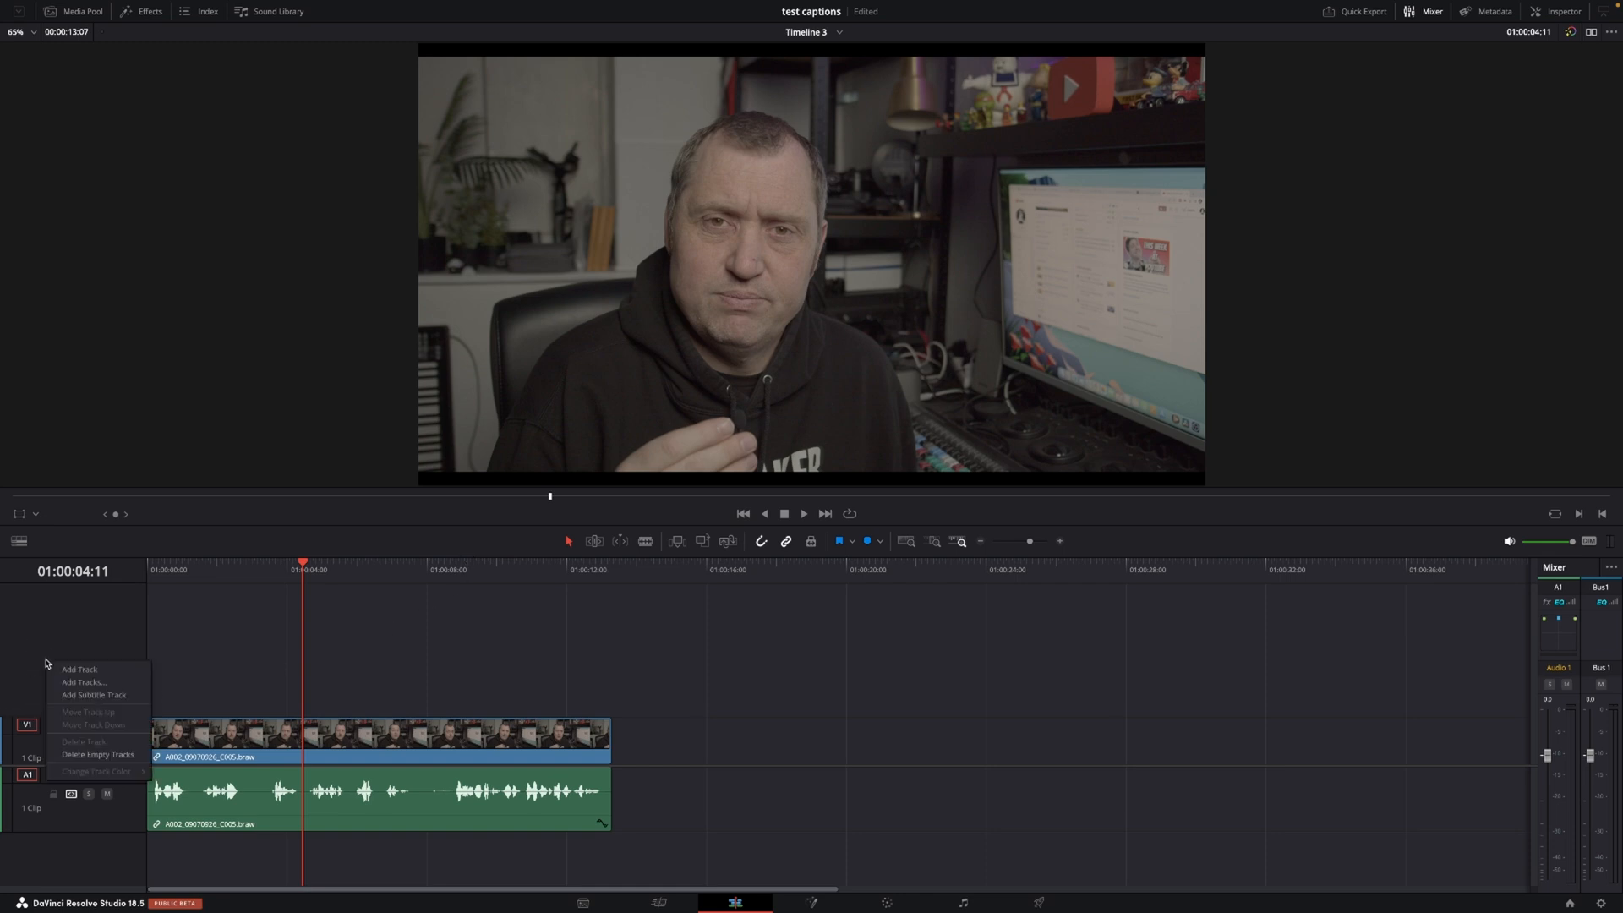
left_click(93, 695)
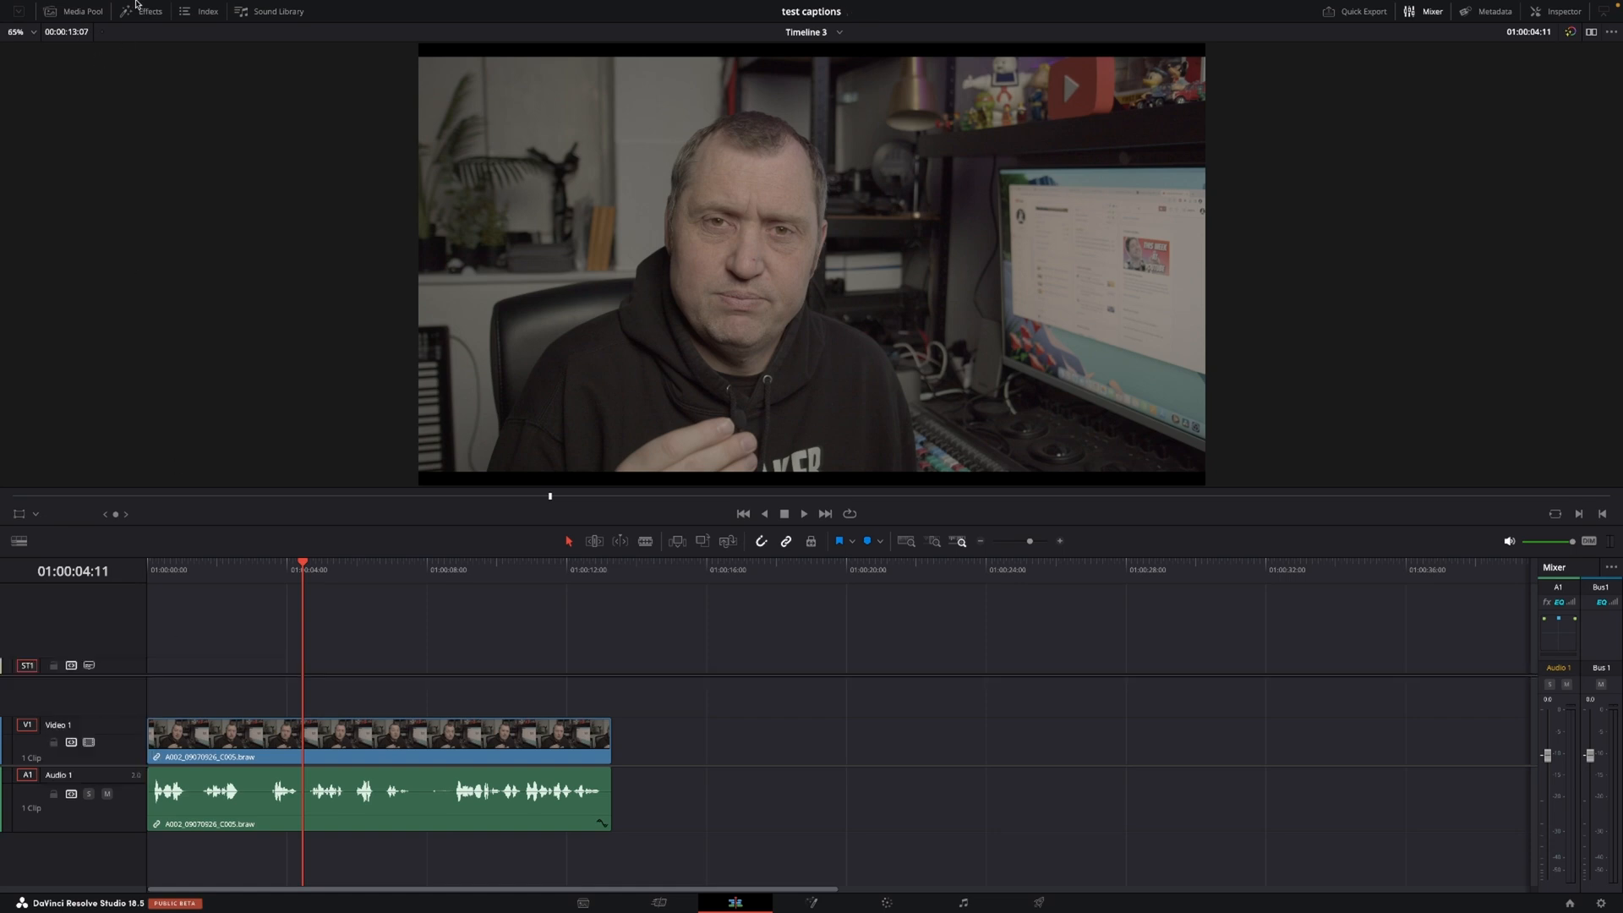
- Open Create Subtitles from Audio from the Timeline menu
left_click(212, 7)
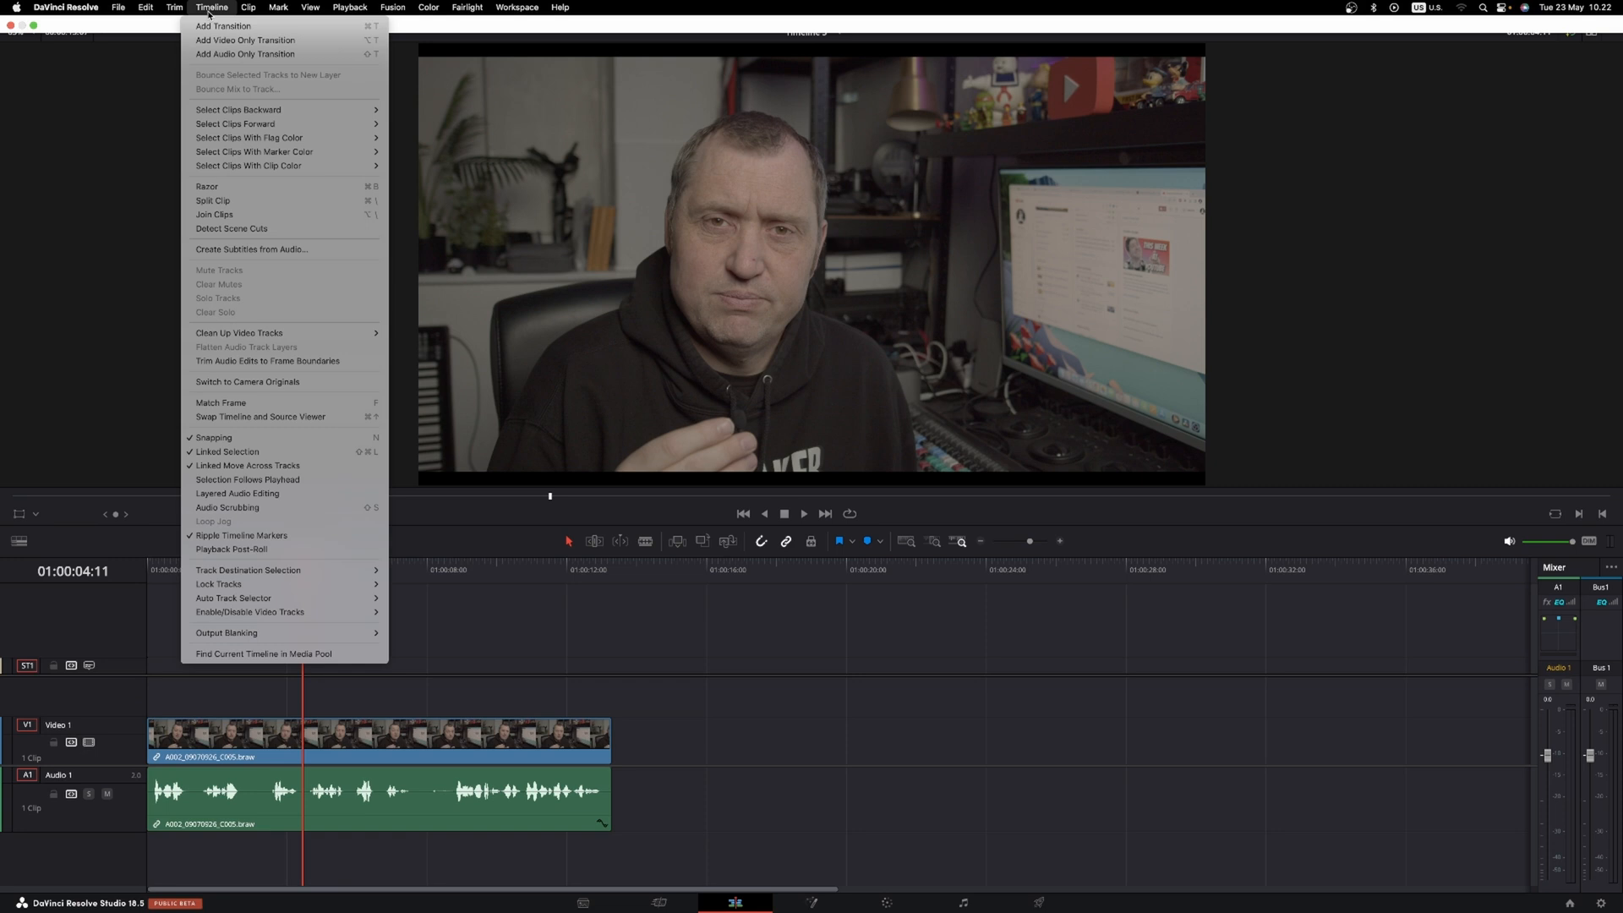
mouse_move(252, 248)
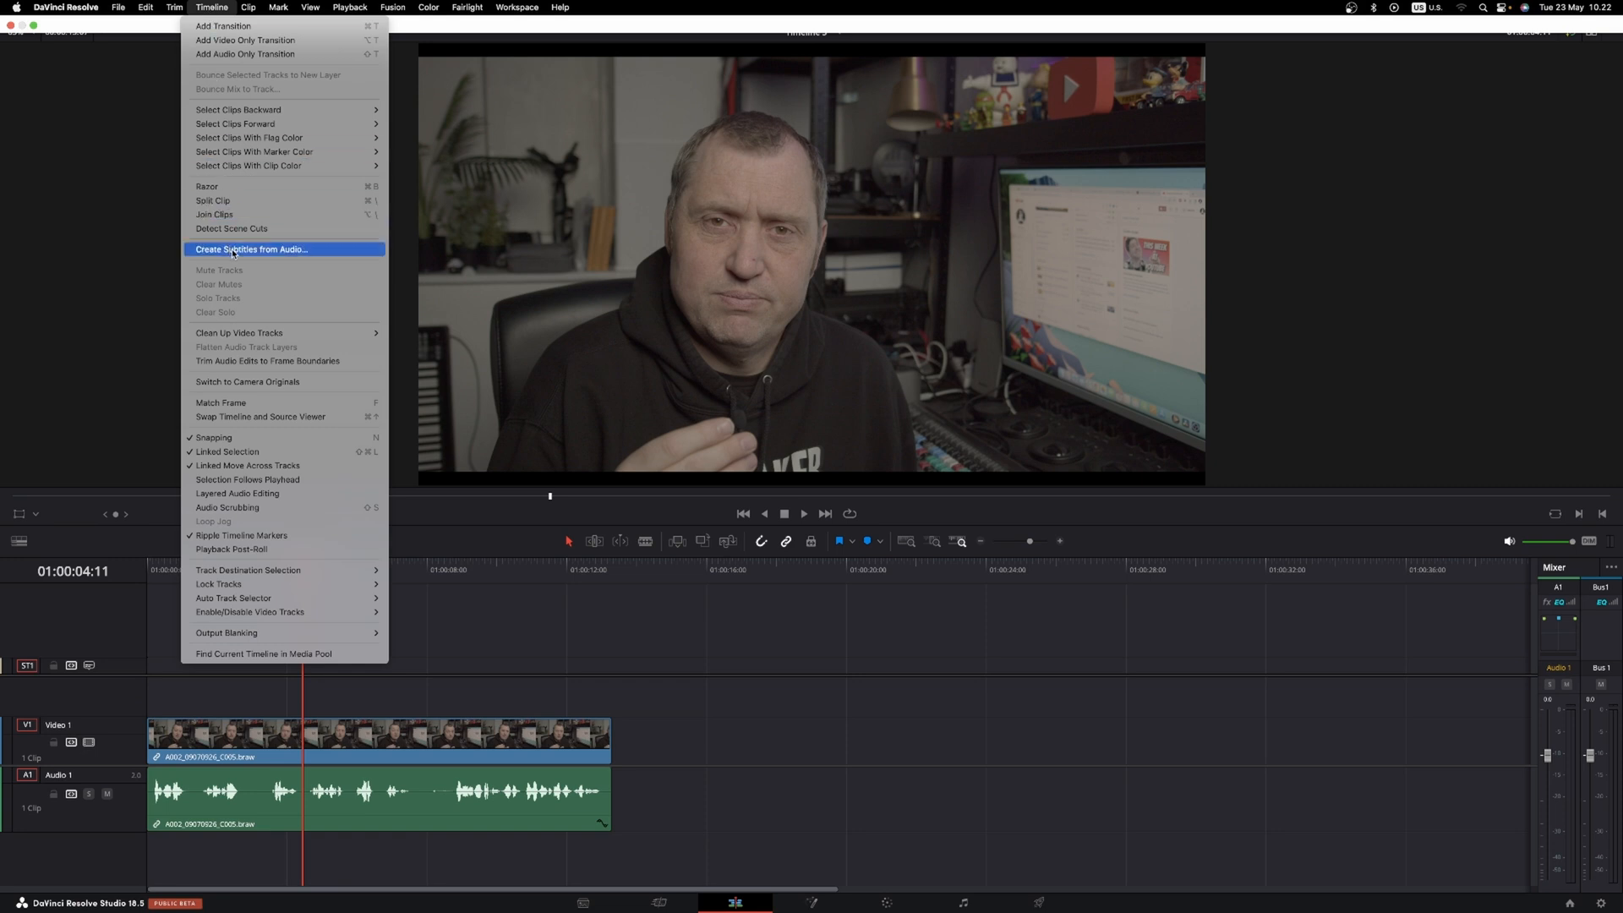
left_click(250, 249)
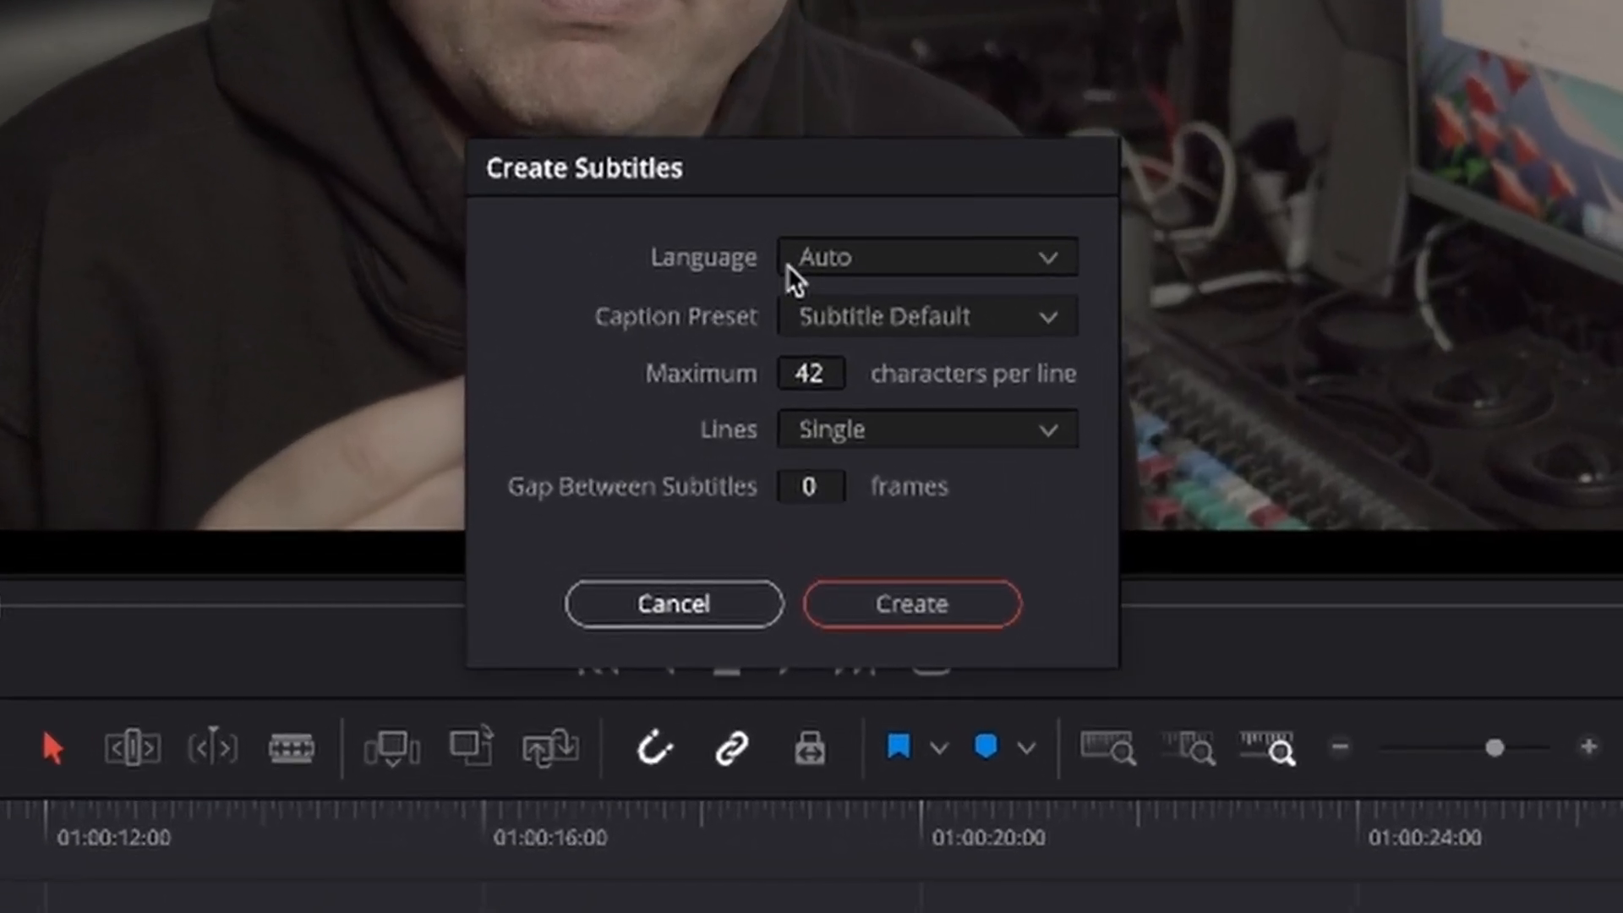
- Pick Danish from the subtitle Language dropdown
left_click(924, 257)
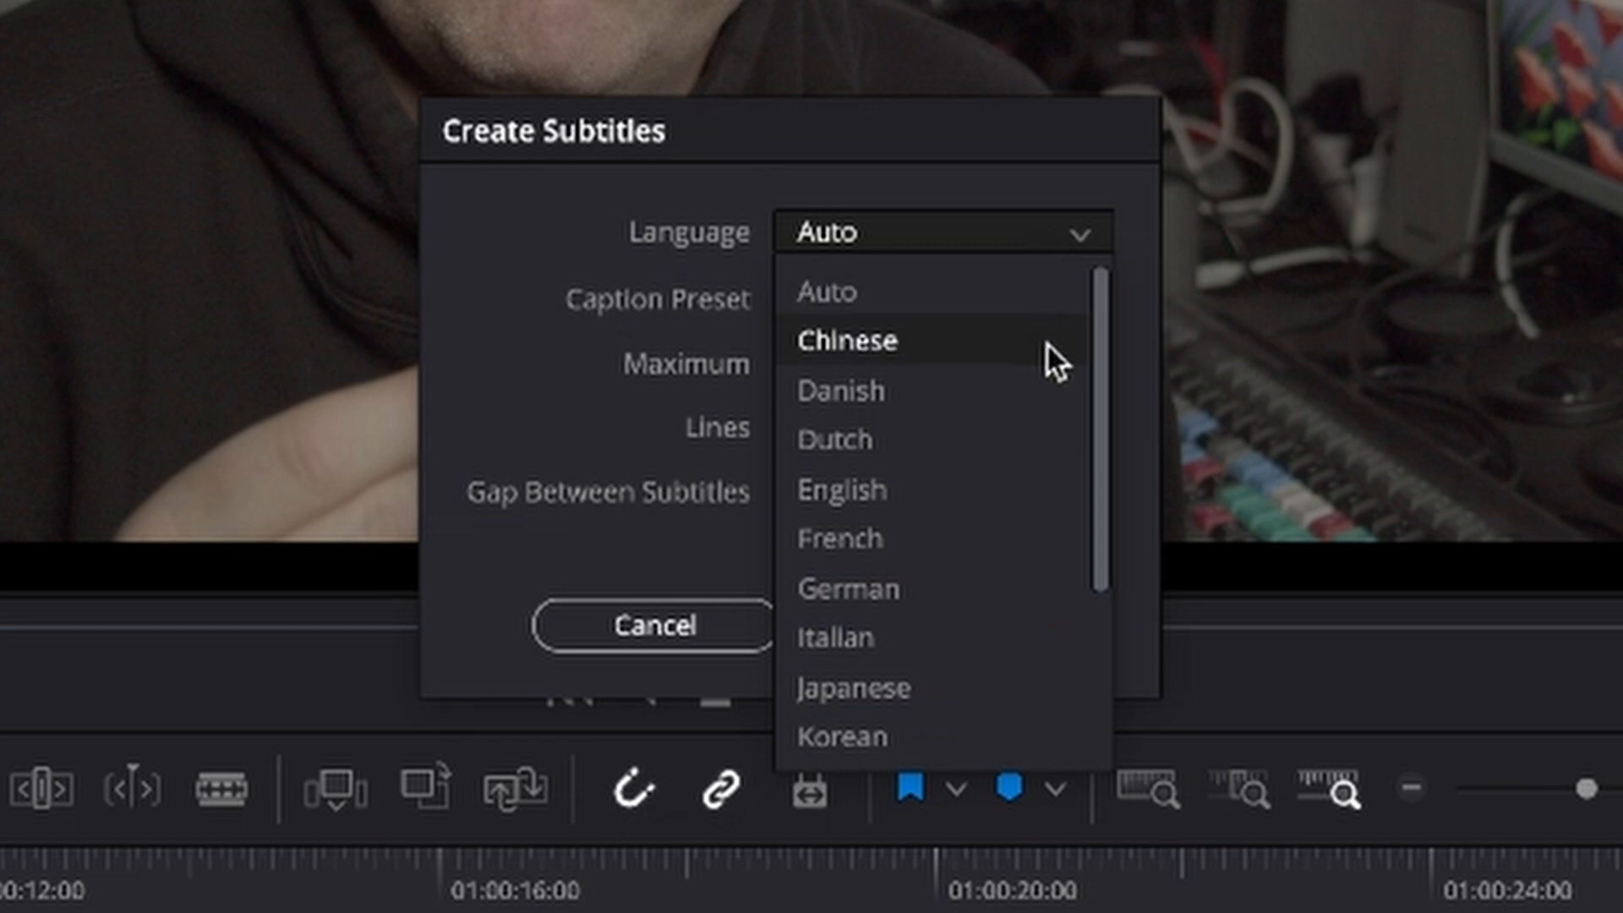
mouse_move(1041, 492)
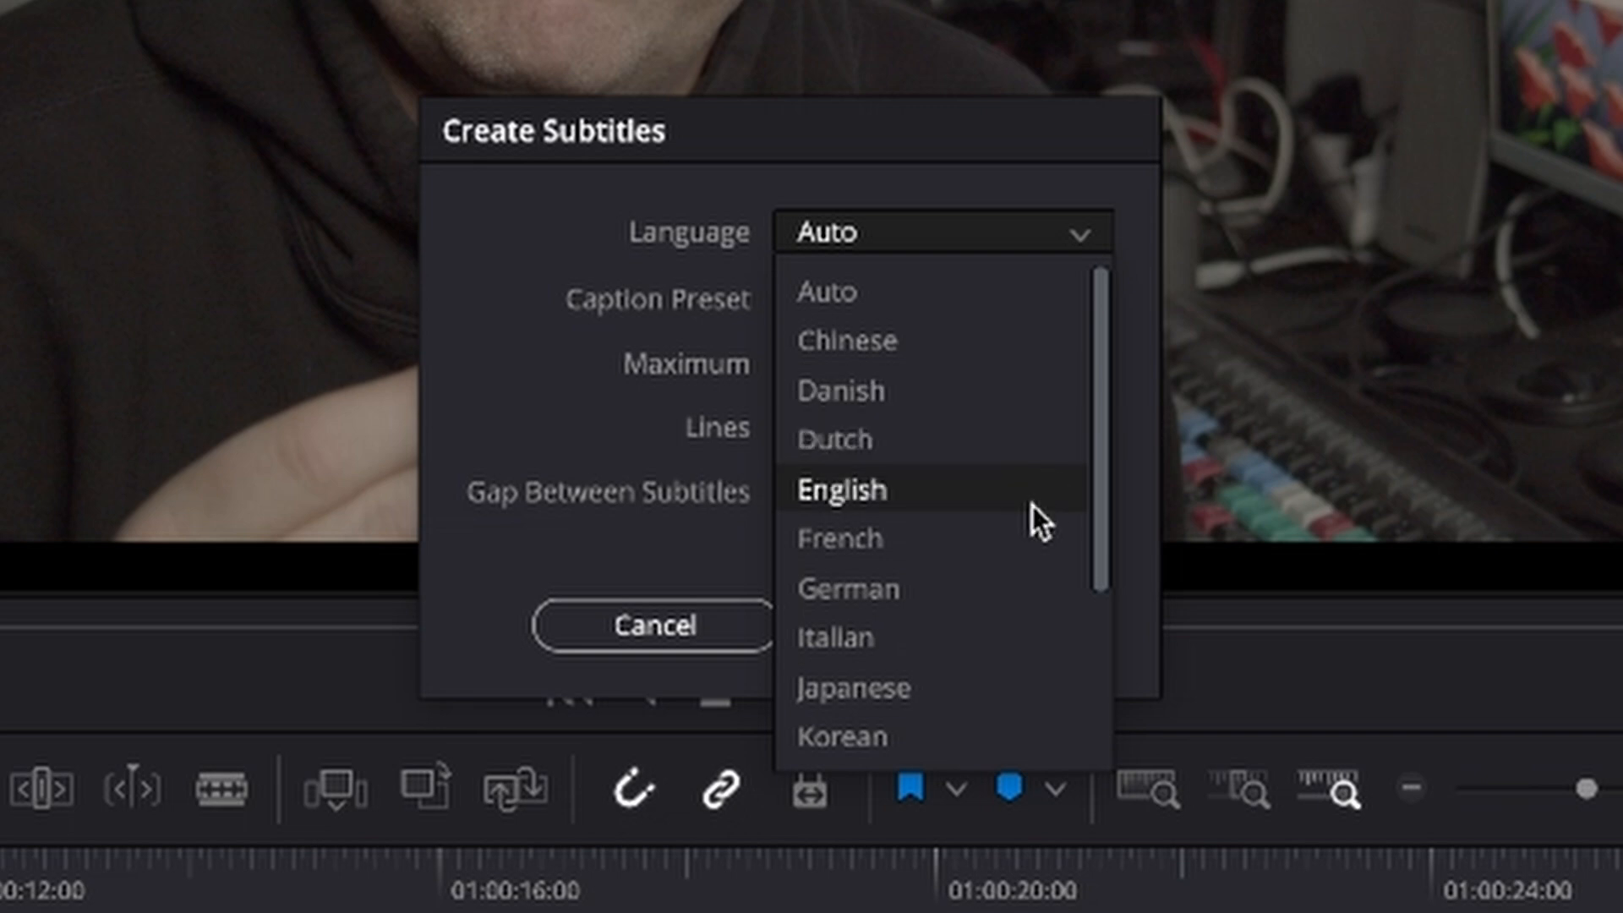
mouse_move(1084, 638)
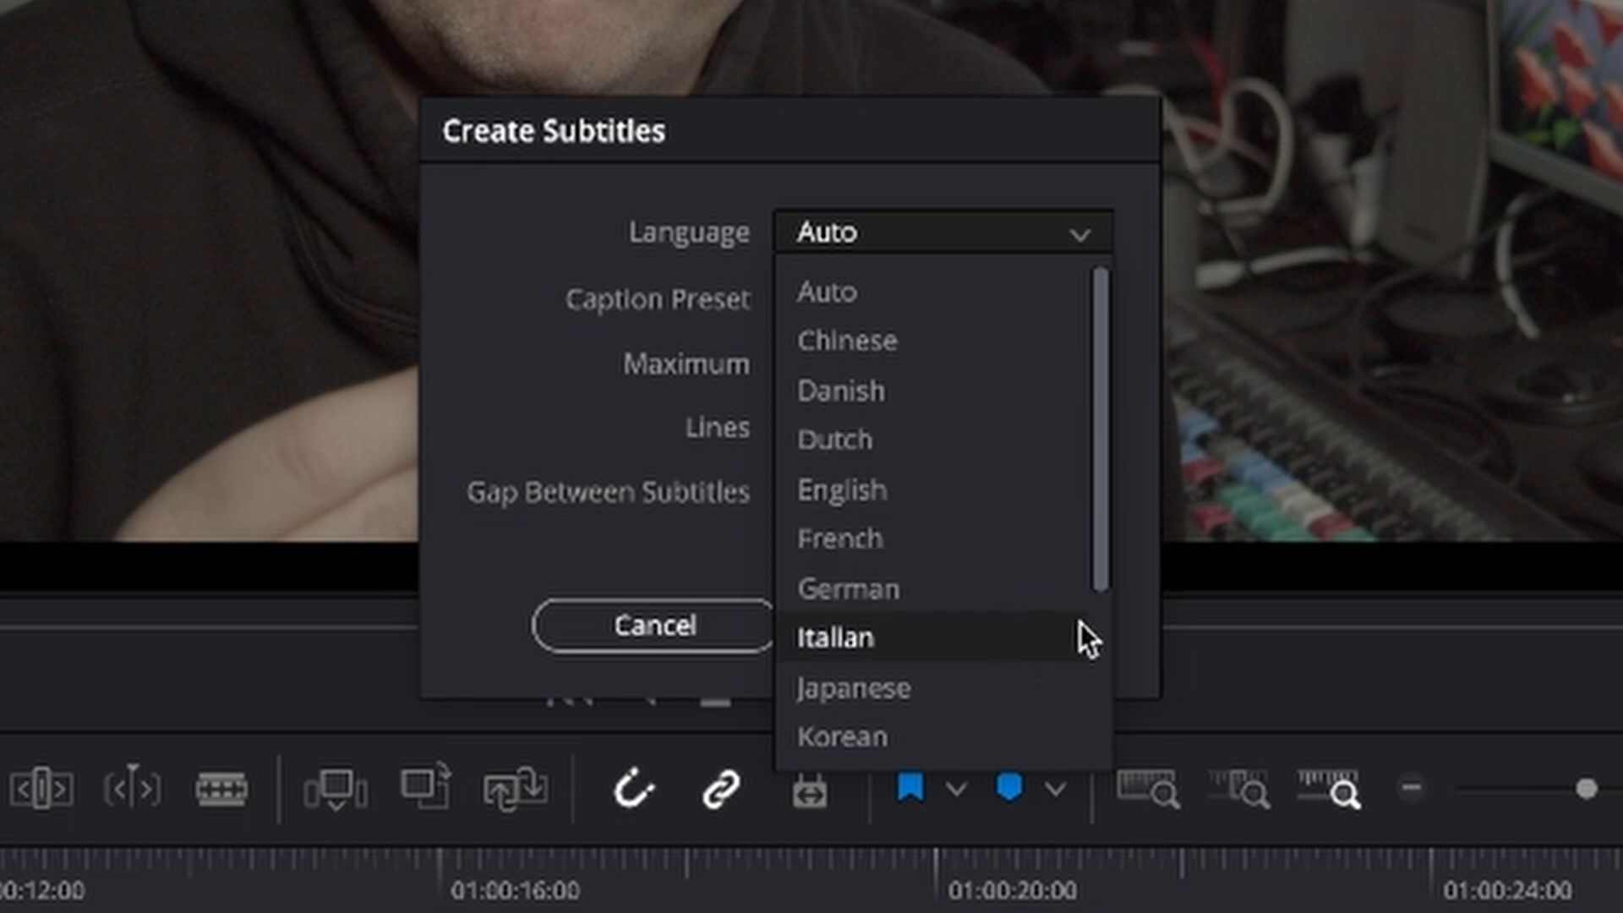
scroll("down", 3)
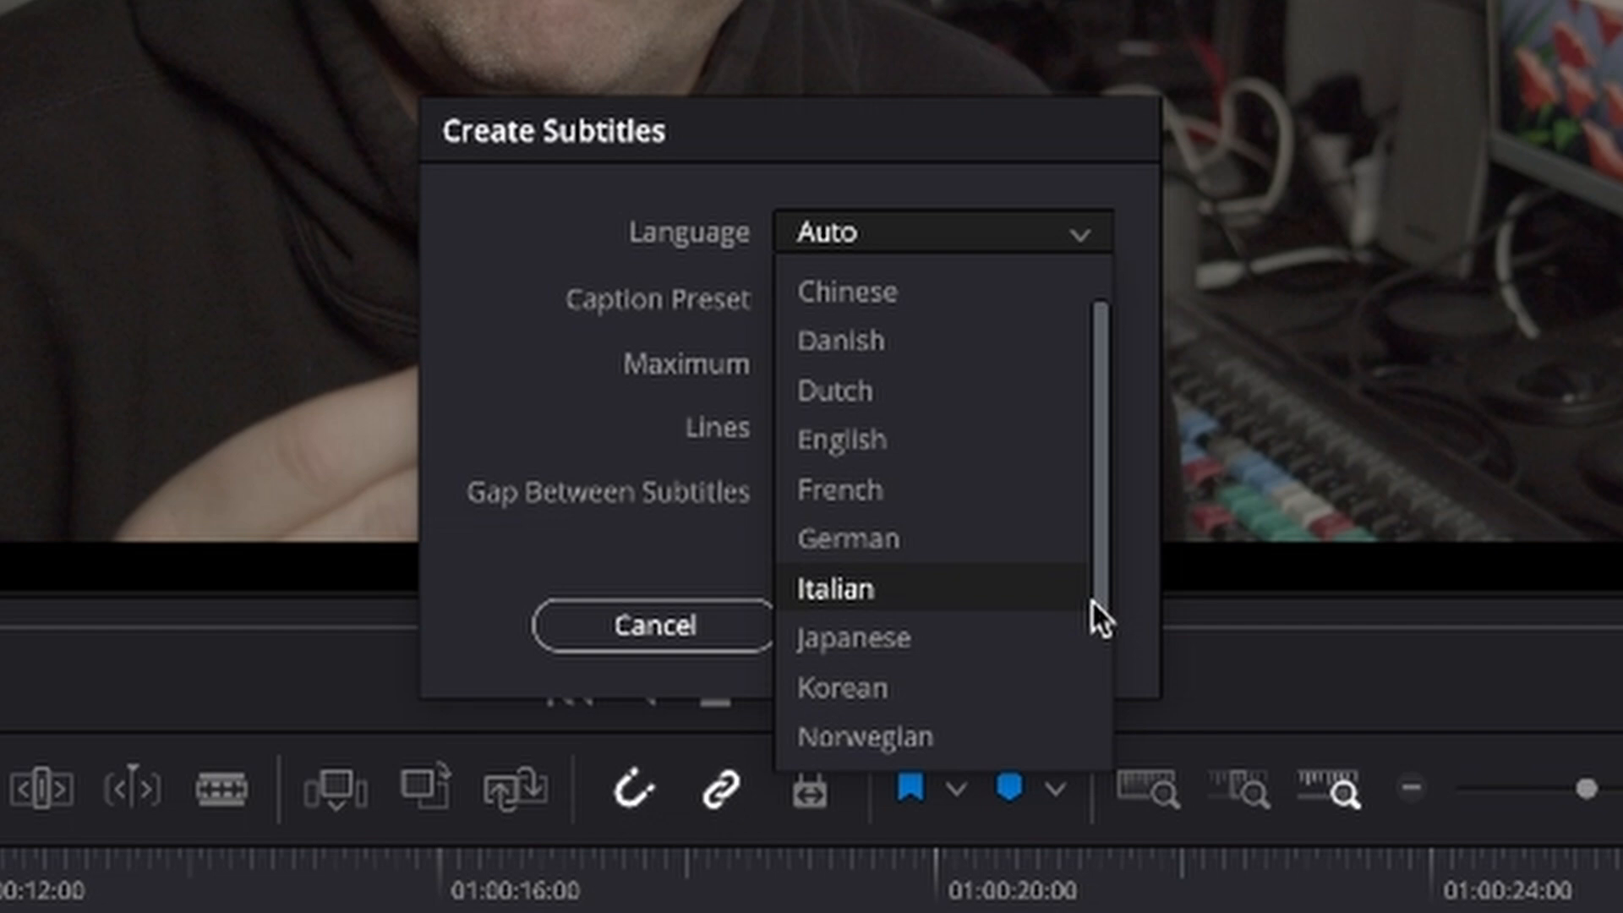
scroll("down", 3)
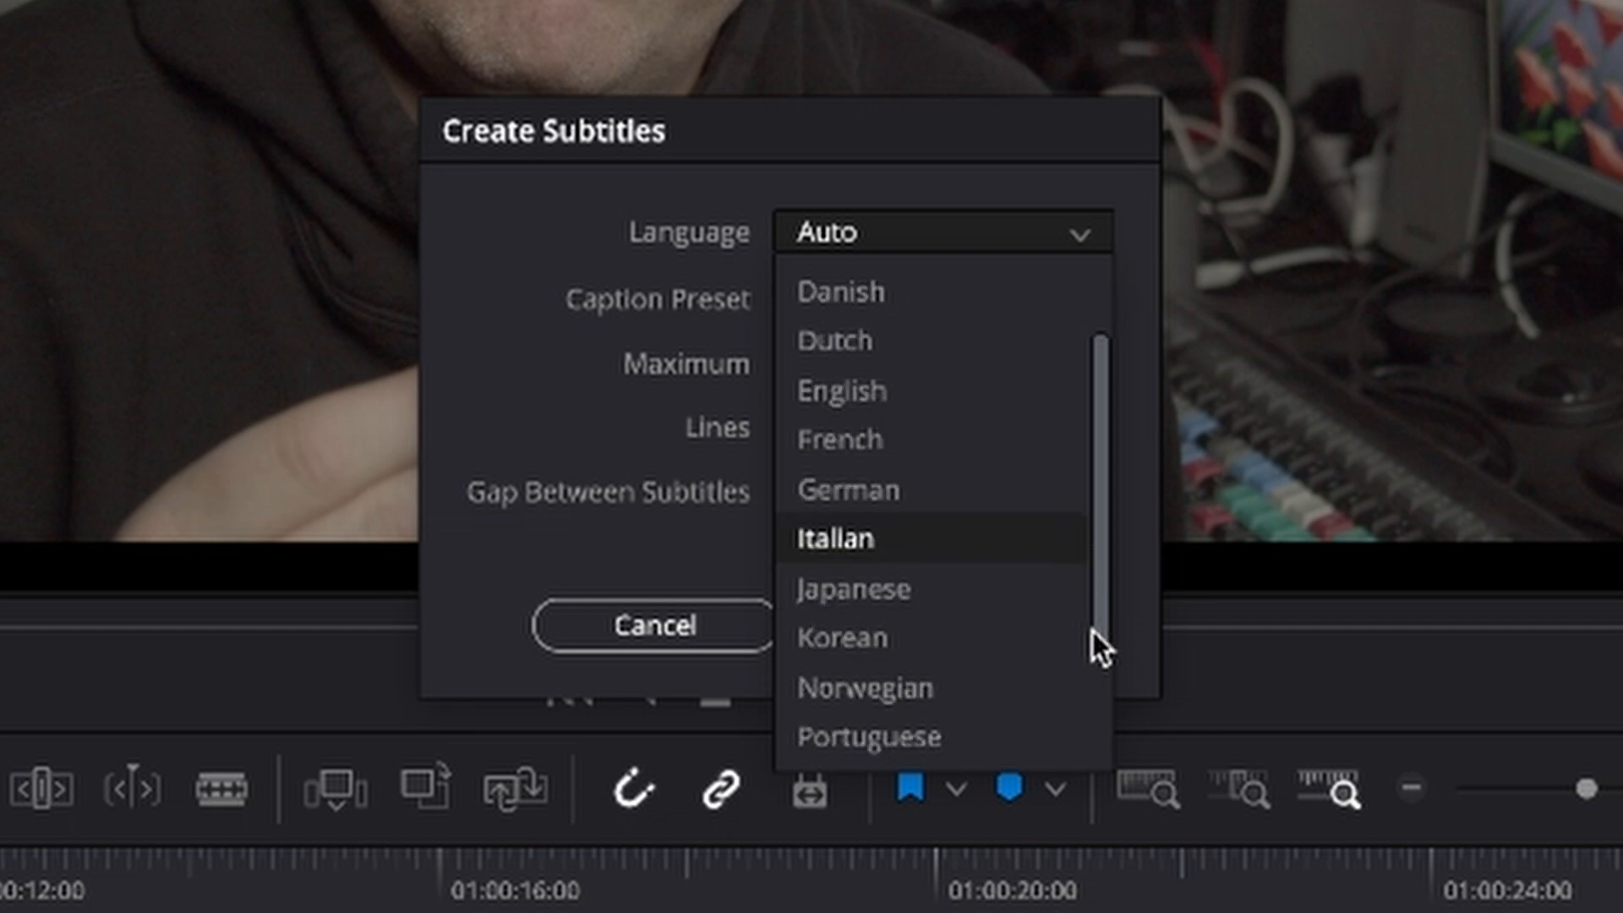
scroll("down", 3)
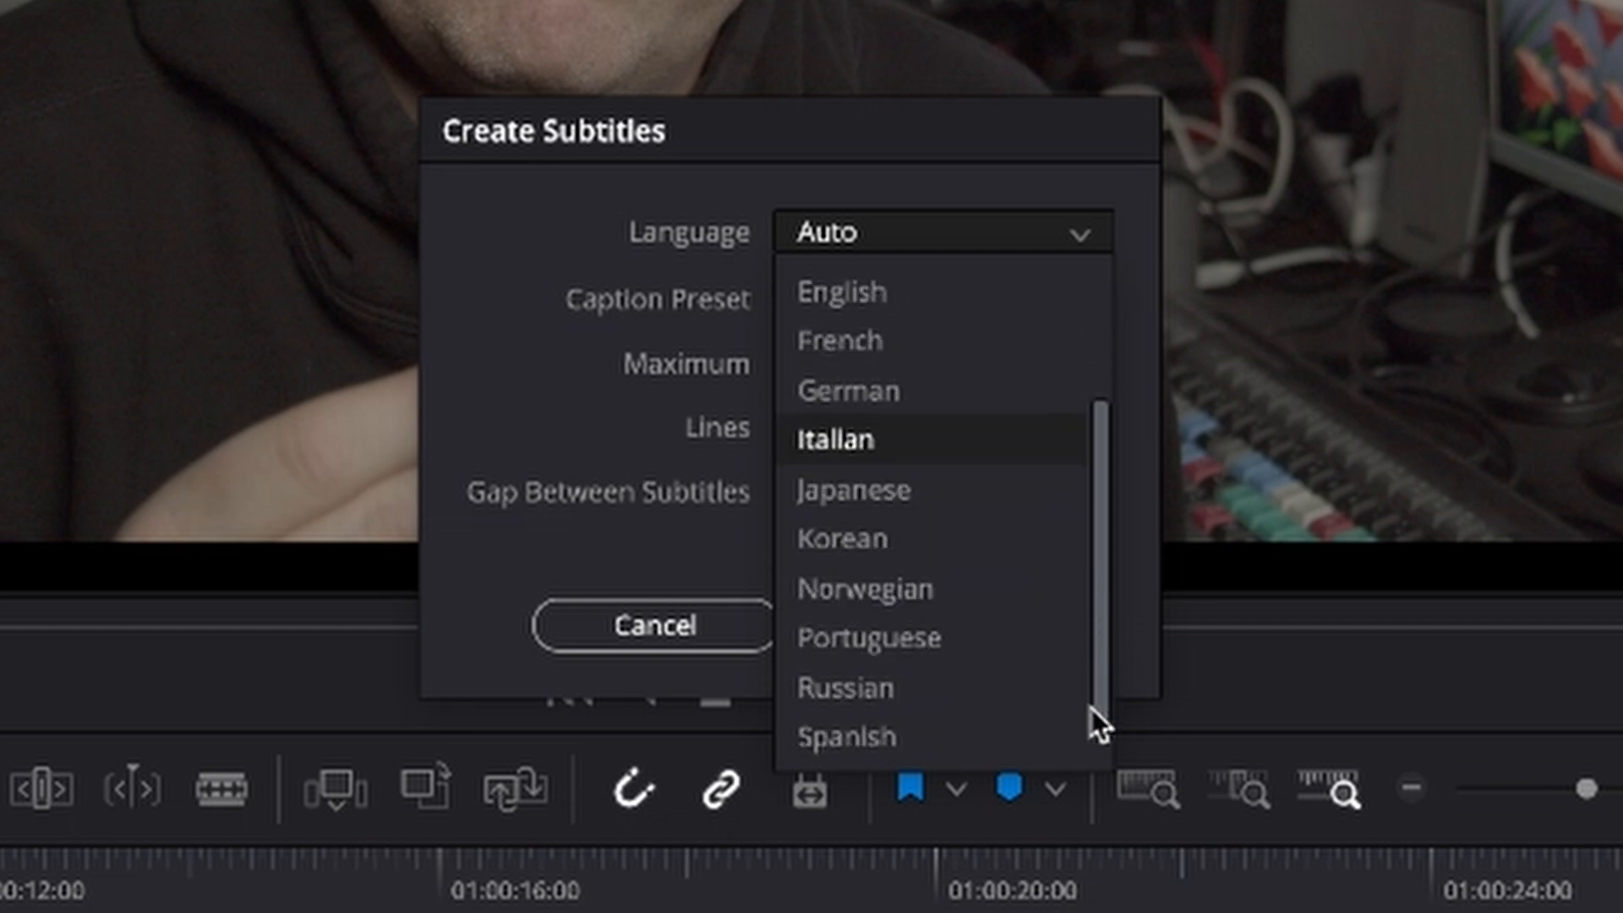
scroll("down", 3)
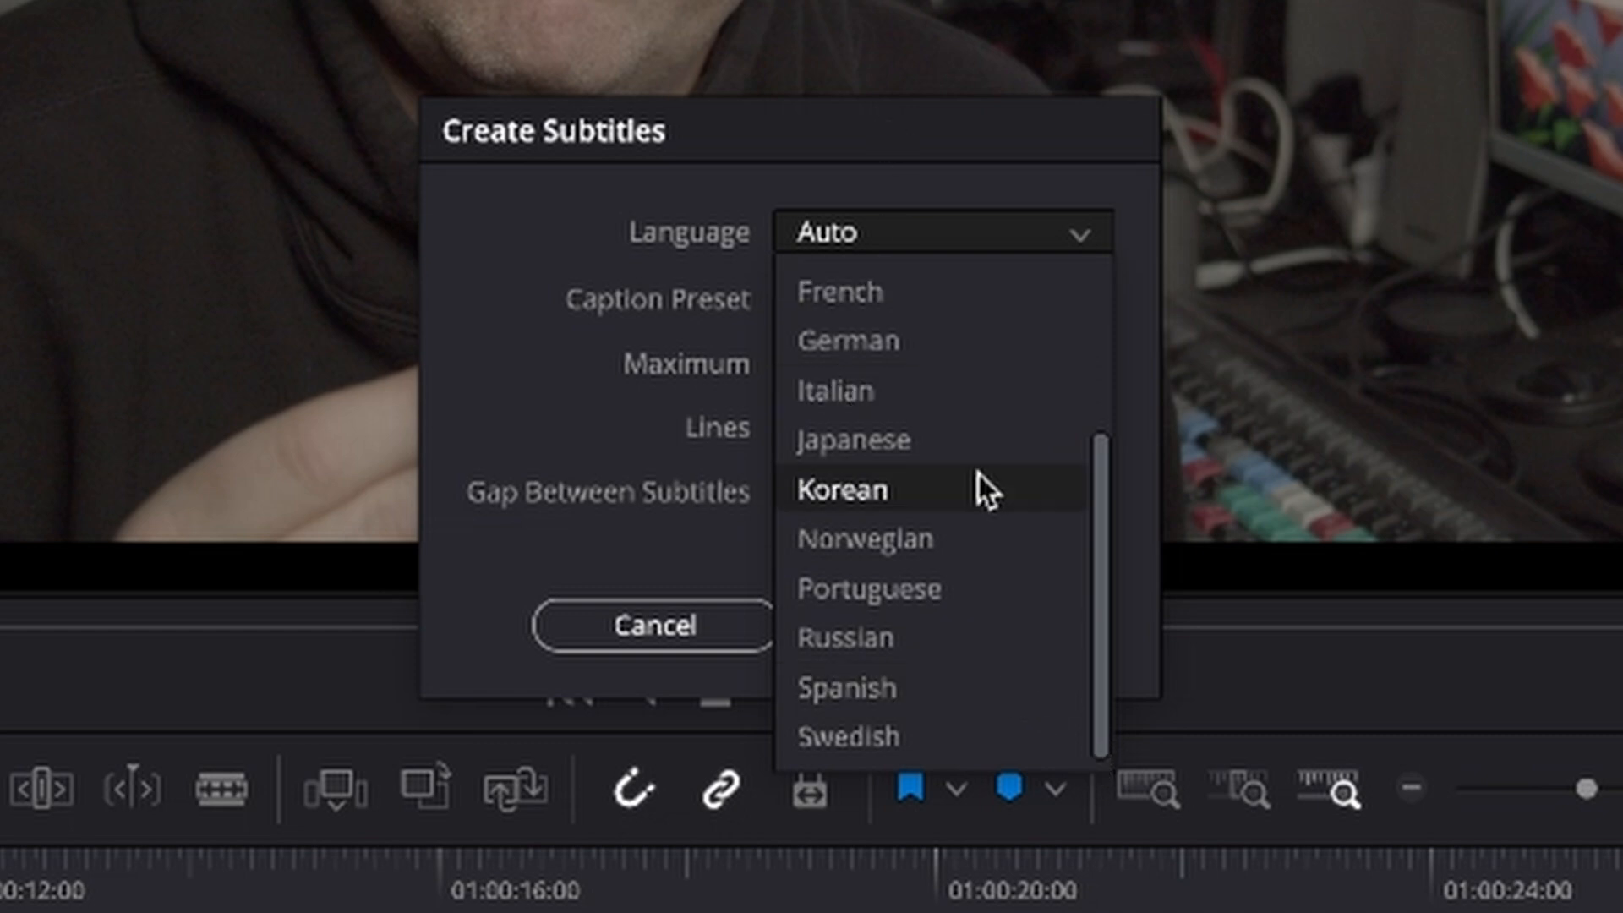
mouse_move(974, 322)
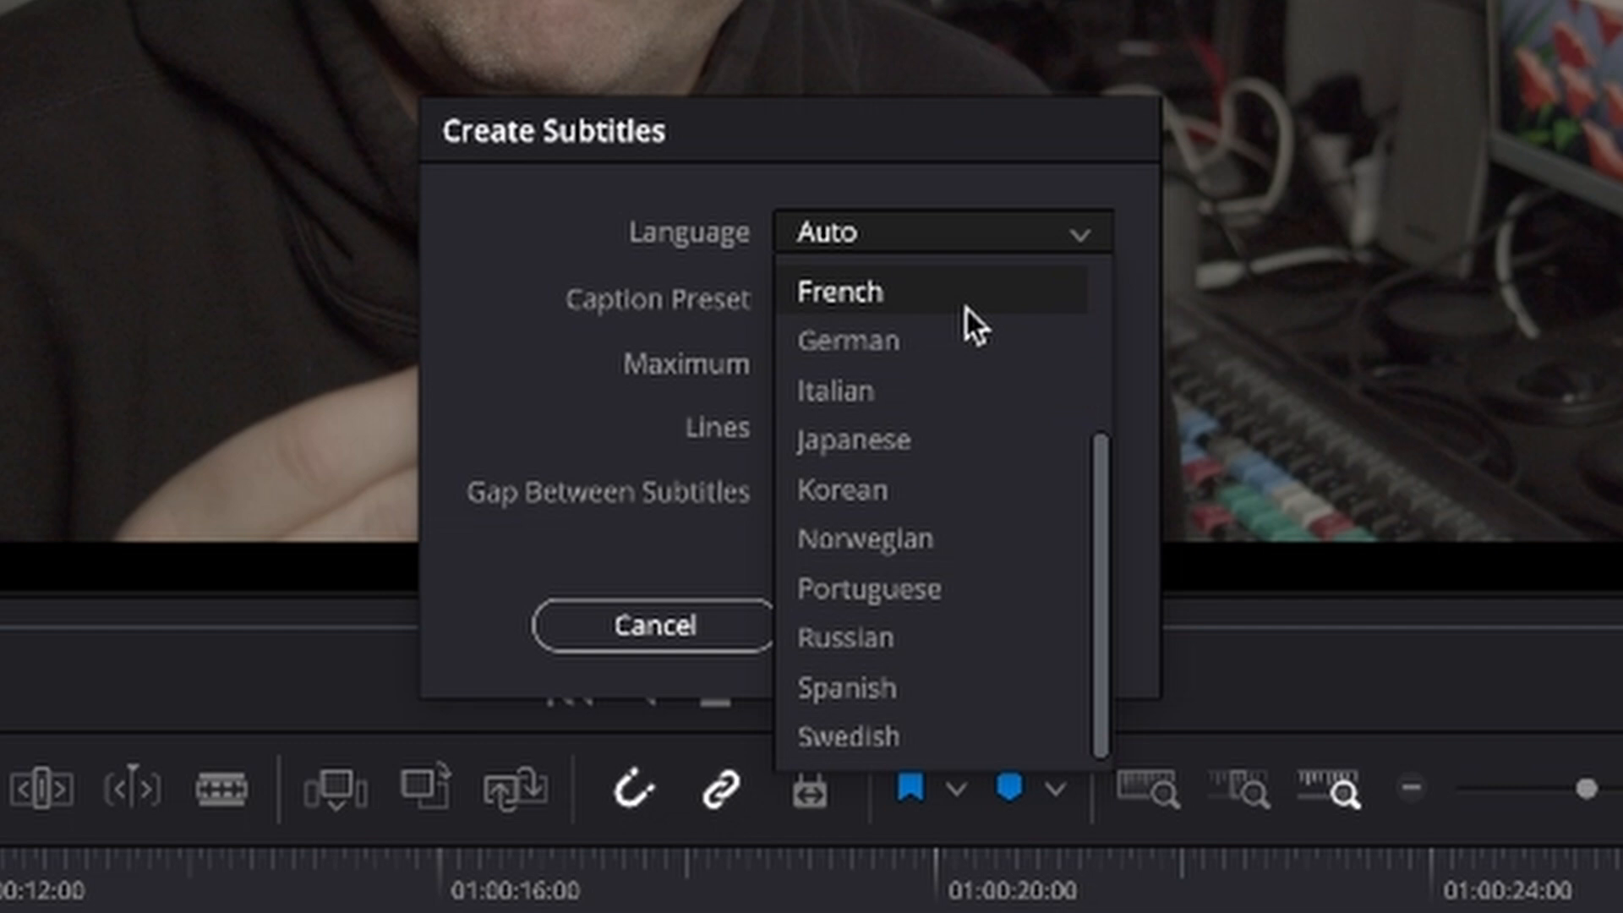
mouse_move(743, 363)
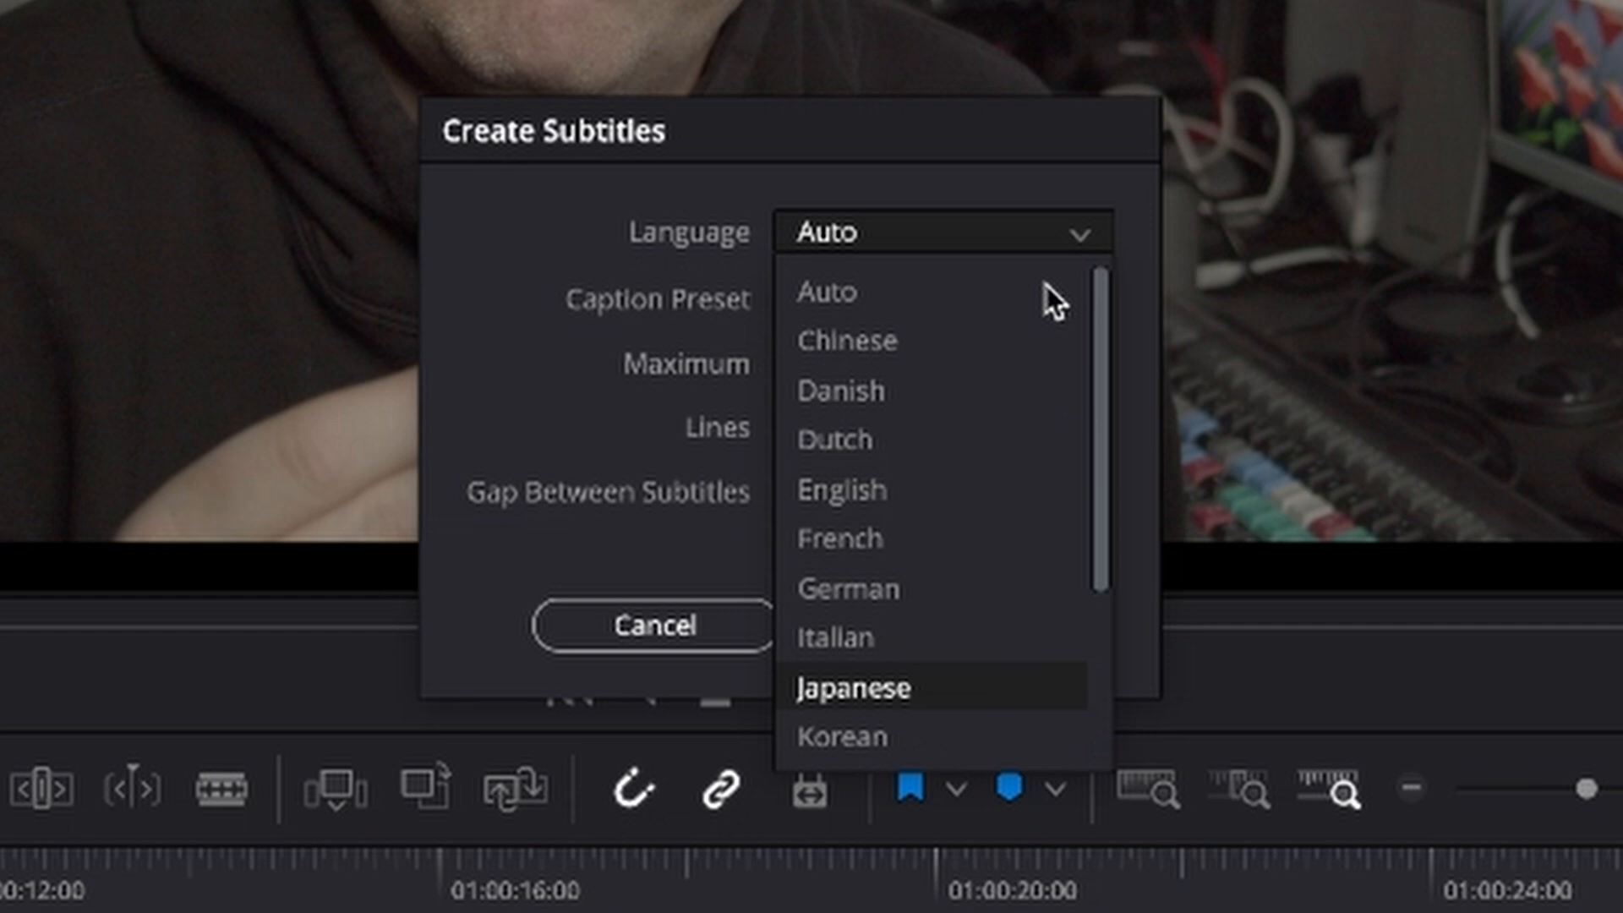
left_click(840, 391)
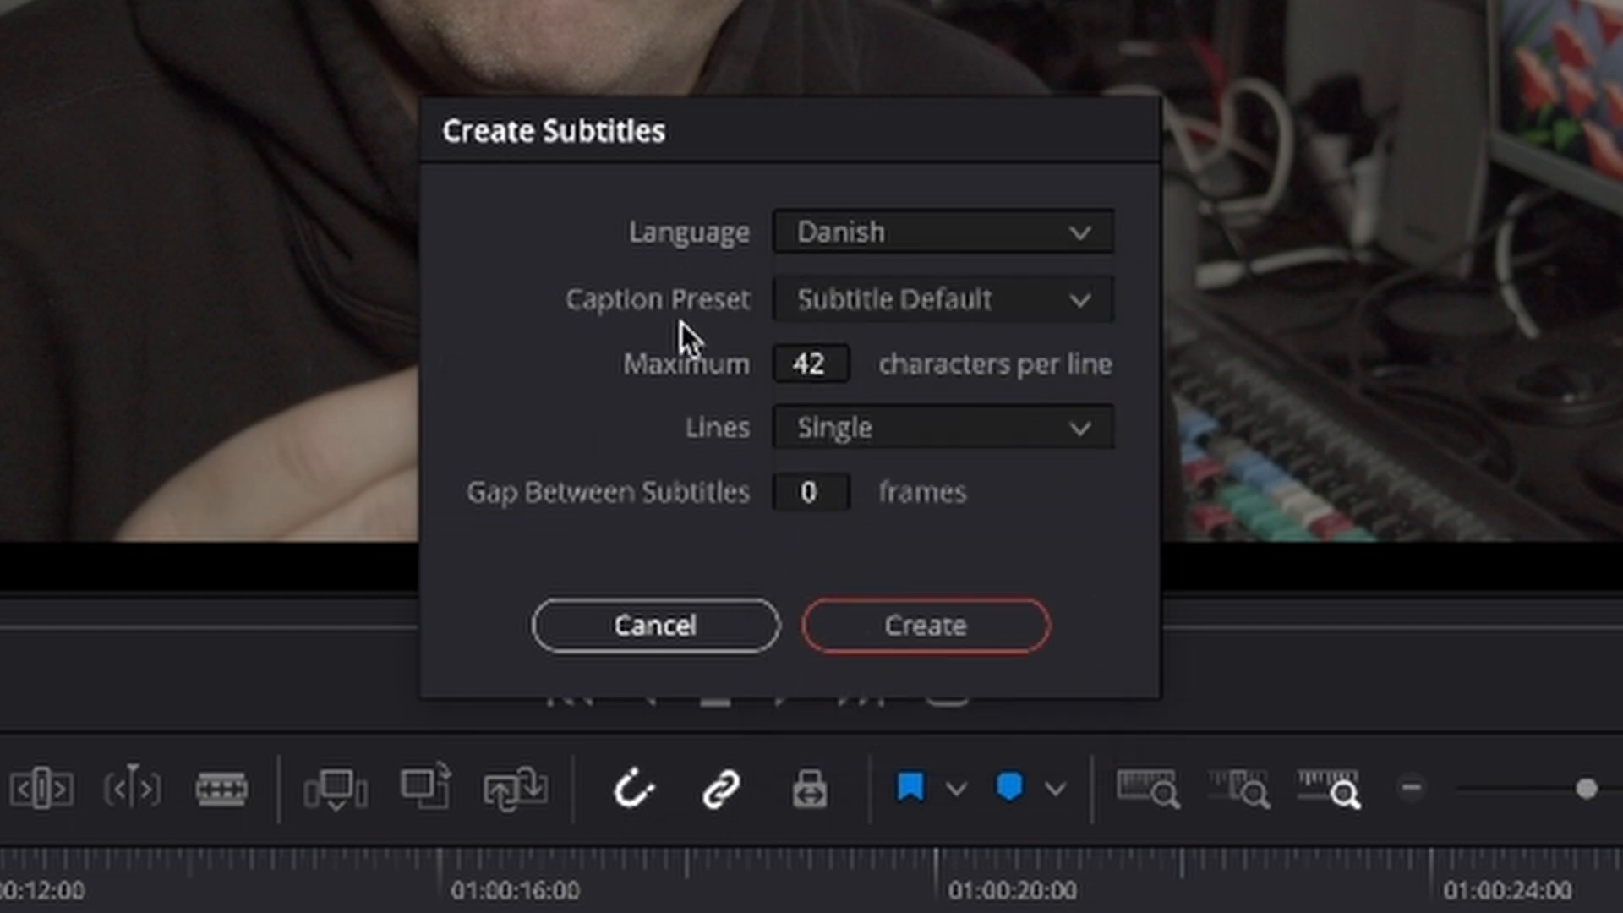
- Set subtitle lines to Double and create the Danish subtitles
left_click(940, 299)
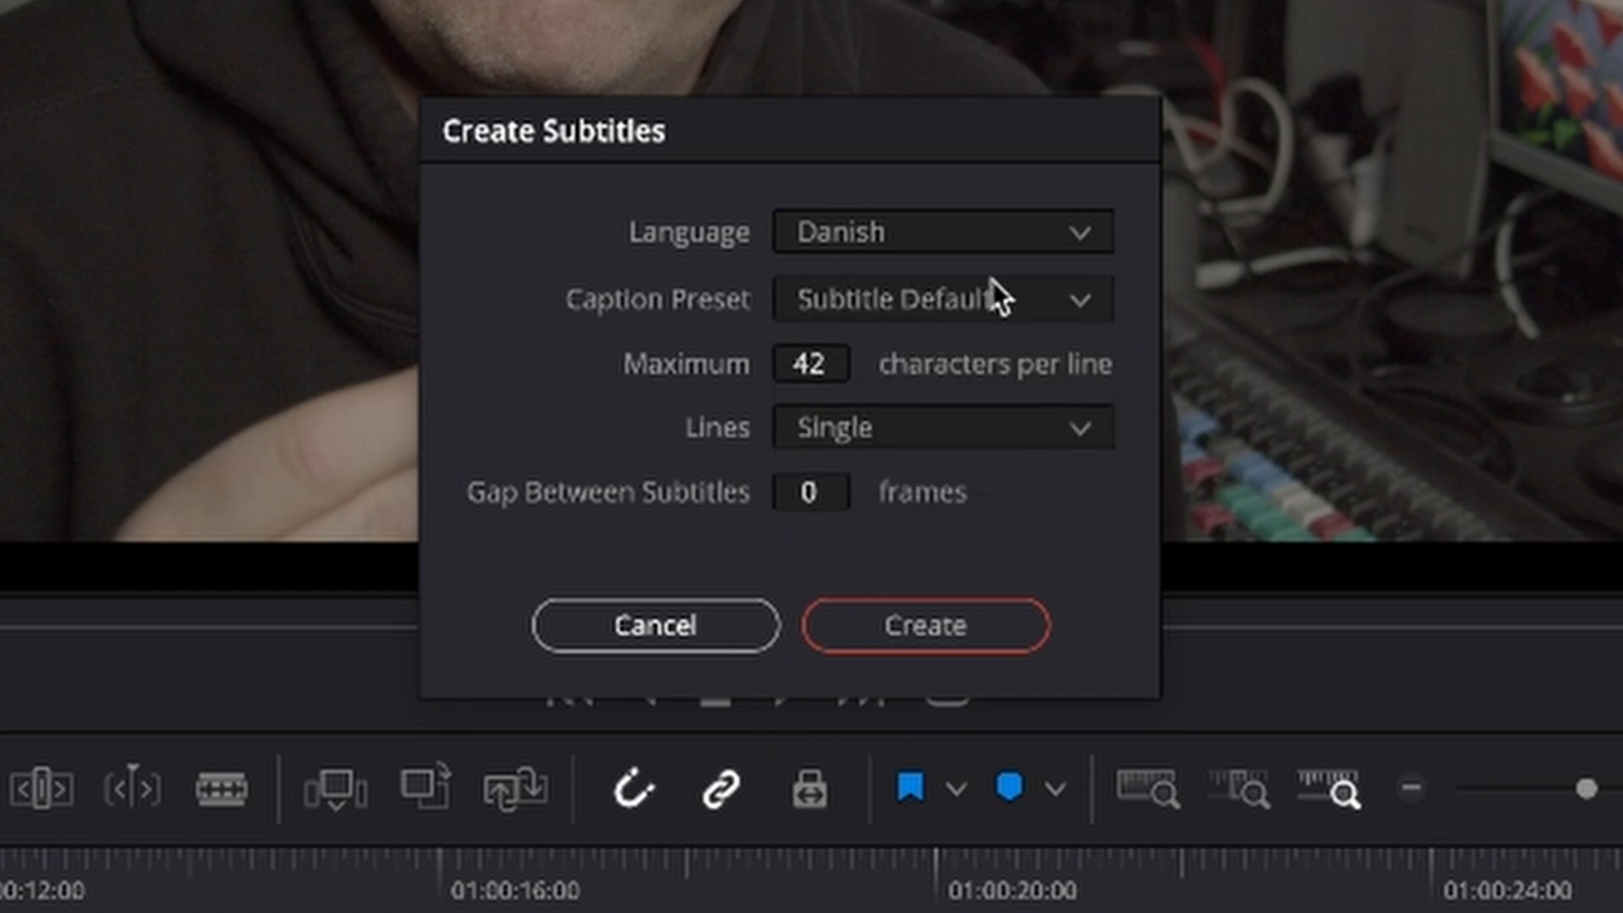
mouse_move(712, 404)
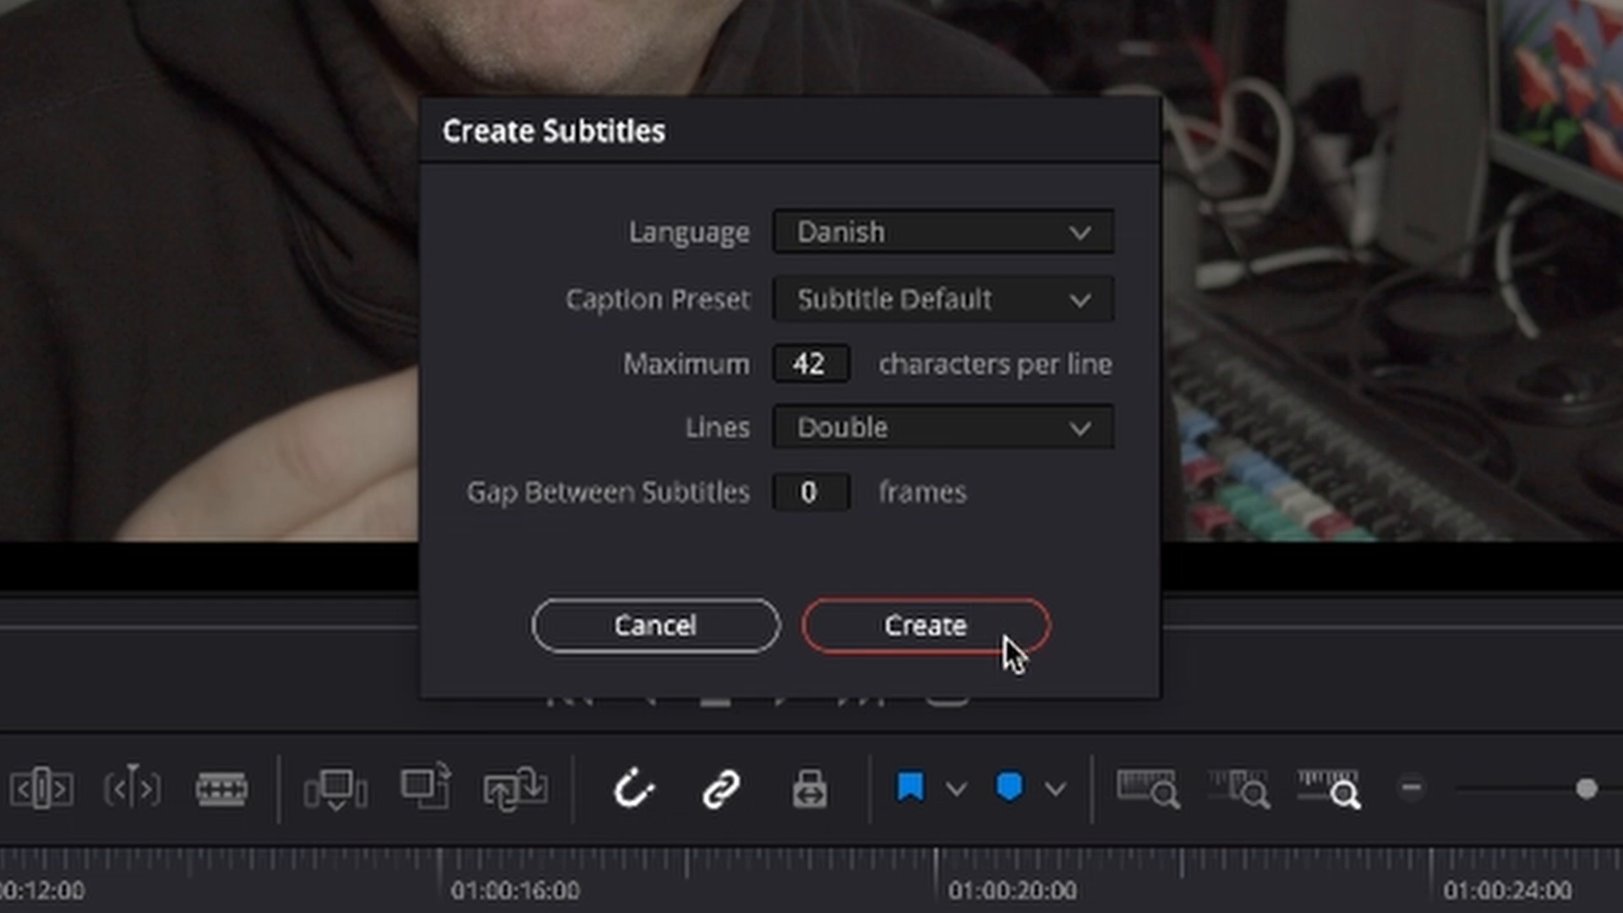
left_click(914, 626)
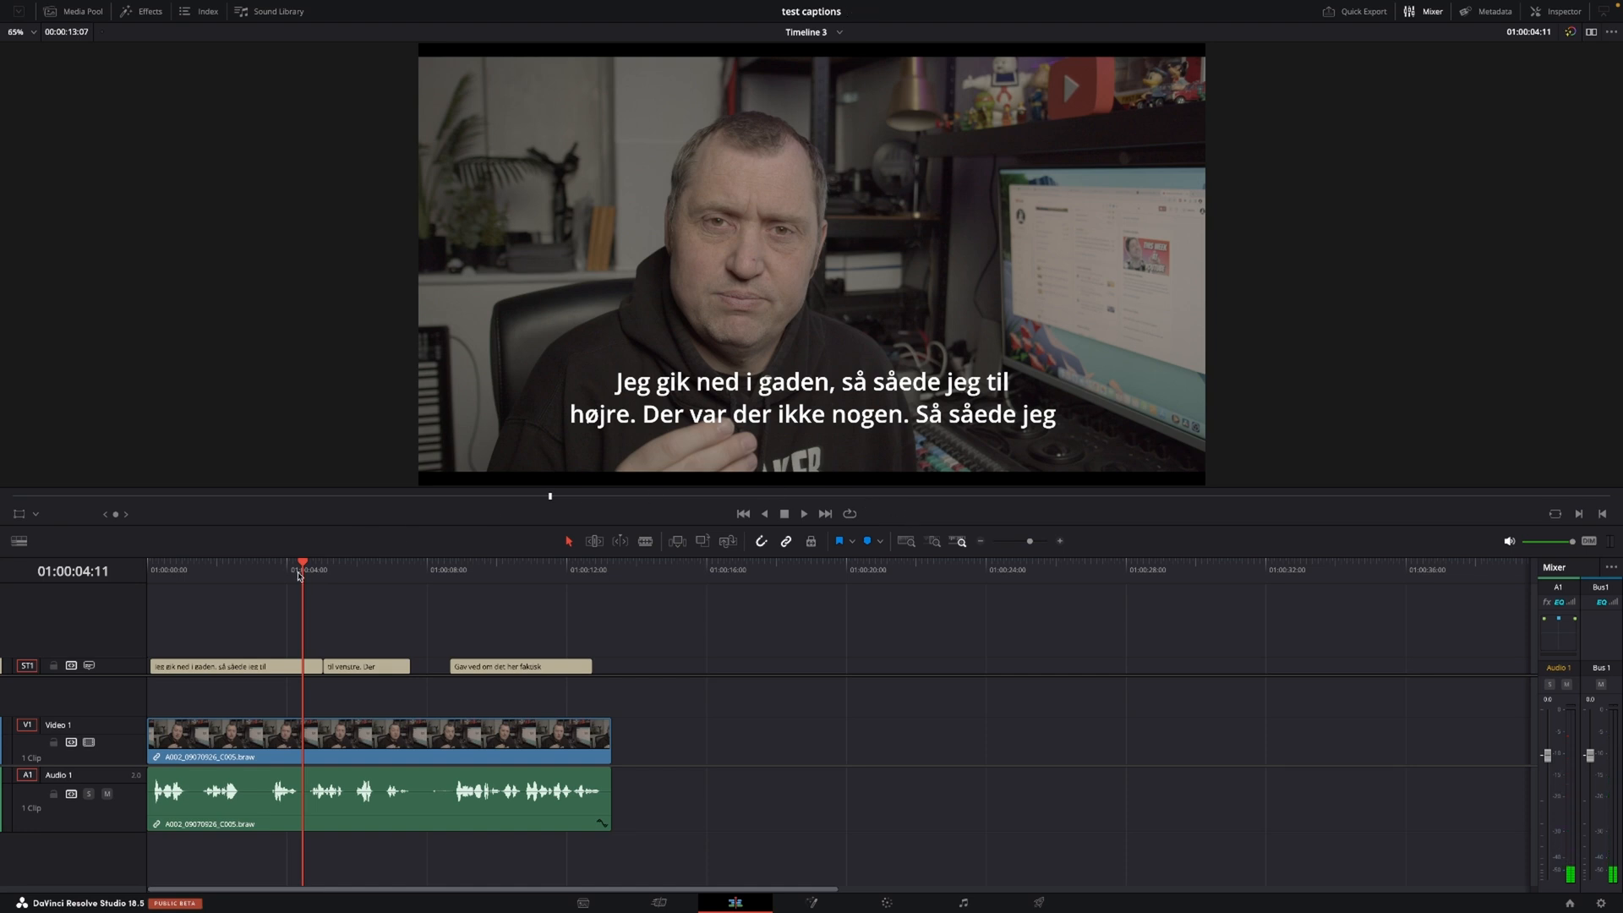
- Return to the timeline start and play the clip through to review captions
key("home")
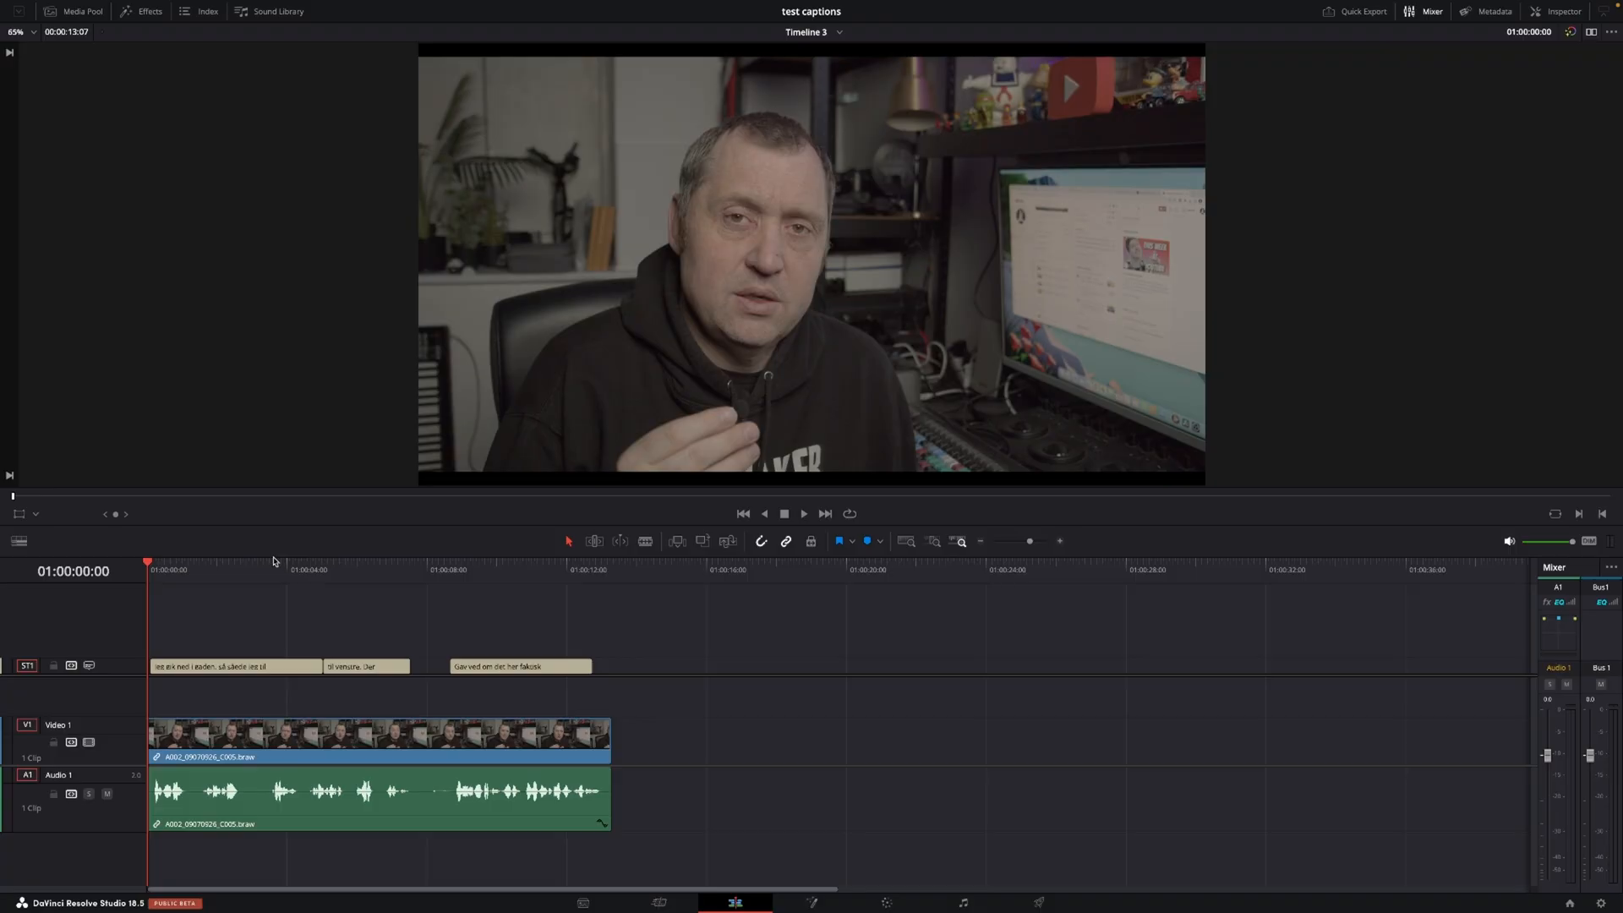
left_click(804, 512)
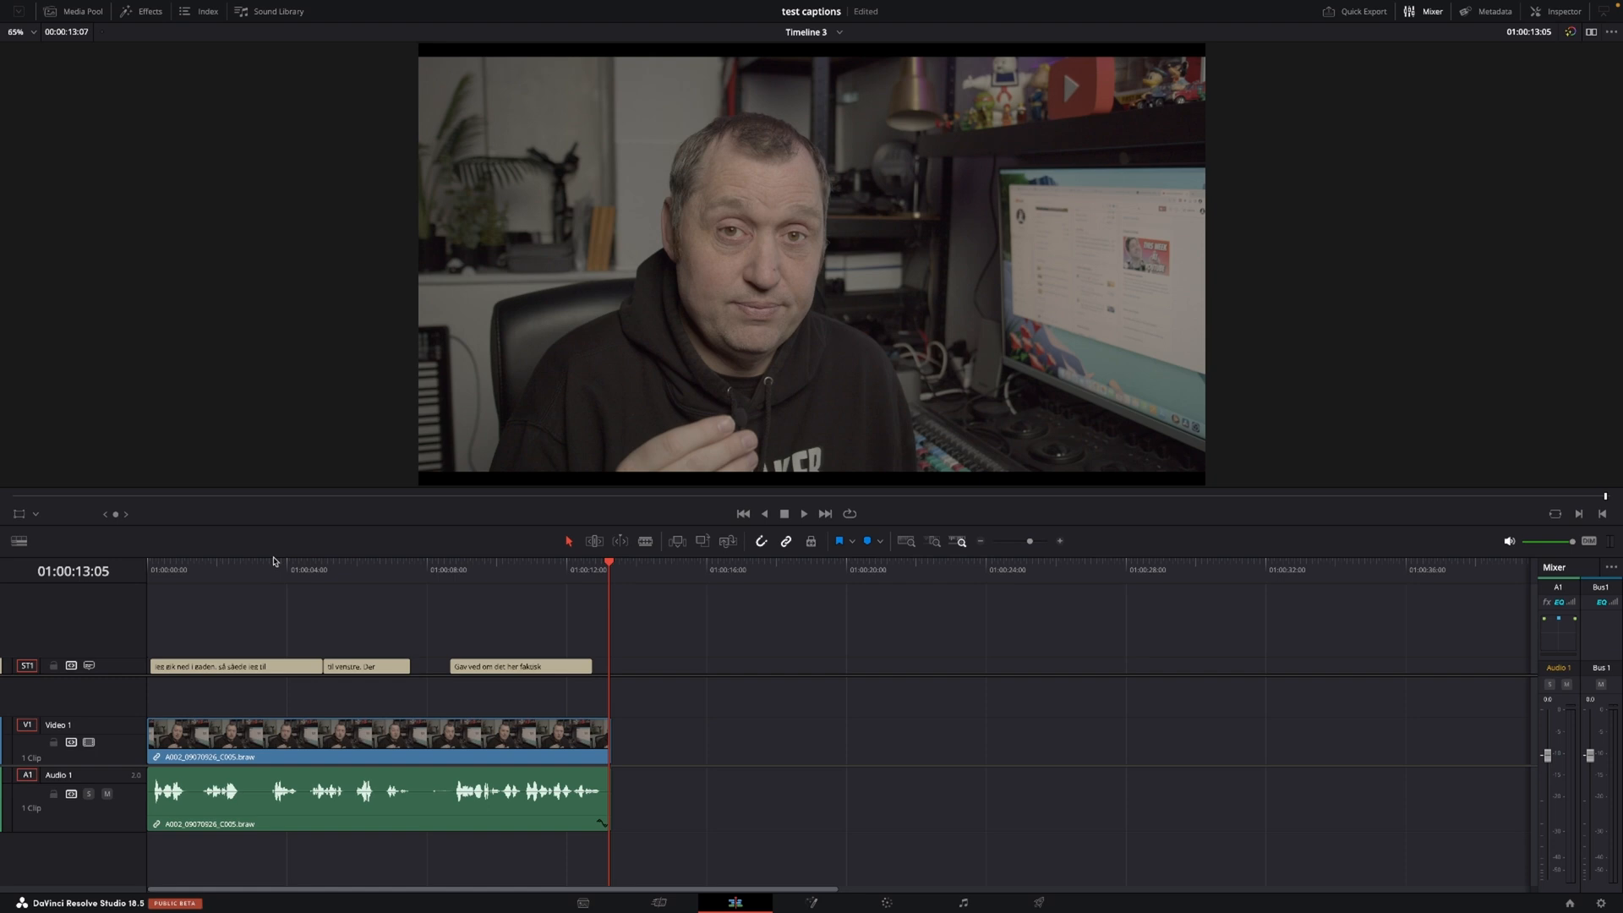
mouse_move(506, 642)
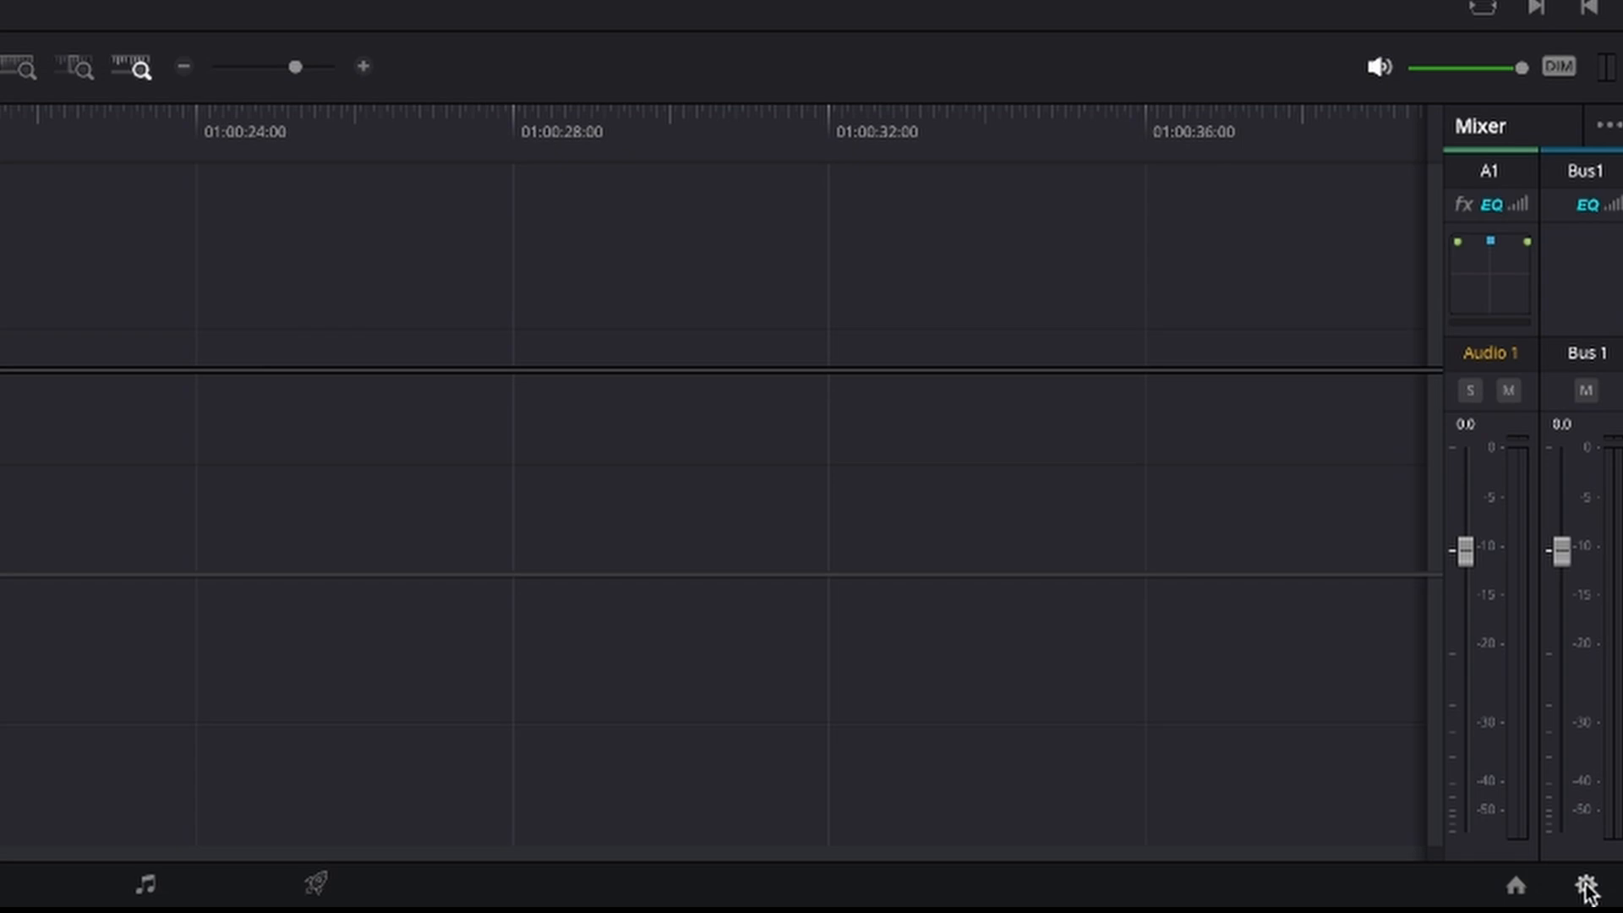
- Save Danish as the transcription language in Project Settings' Subtitles and Transcription
left_click(1586, 886)
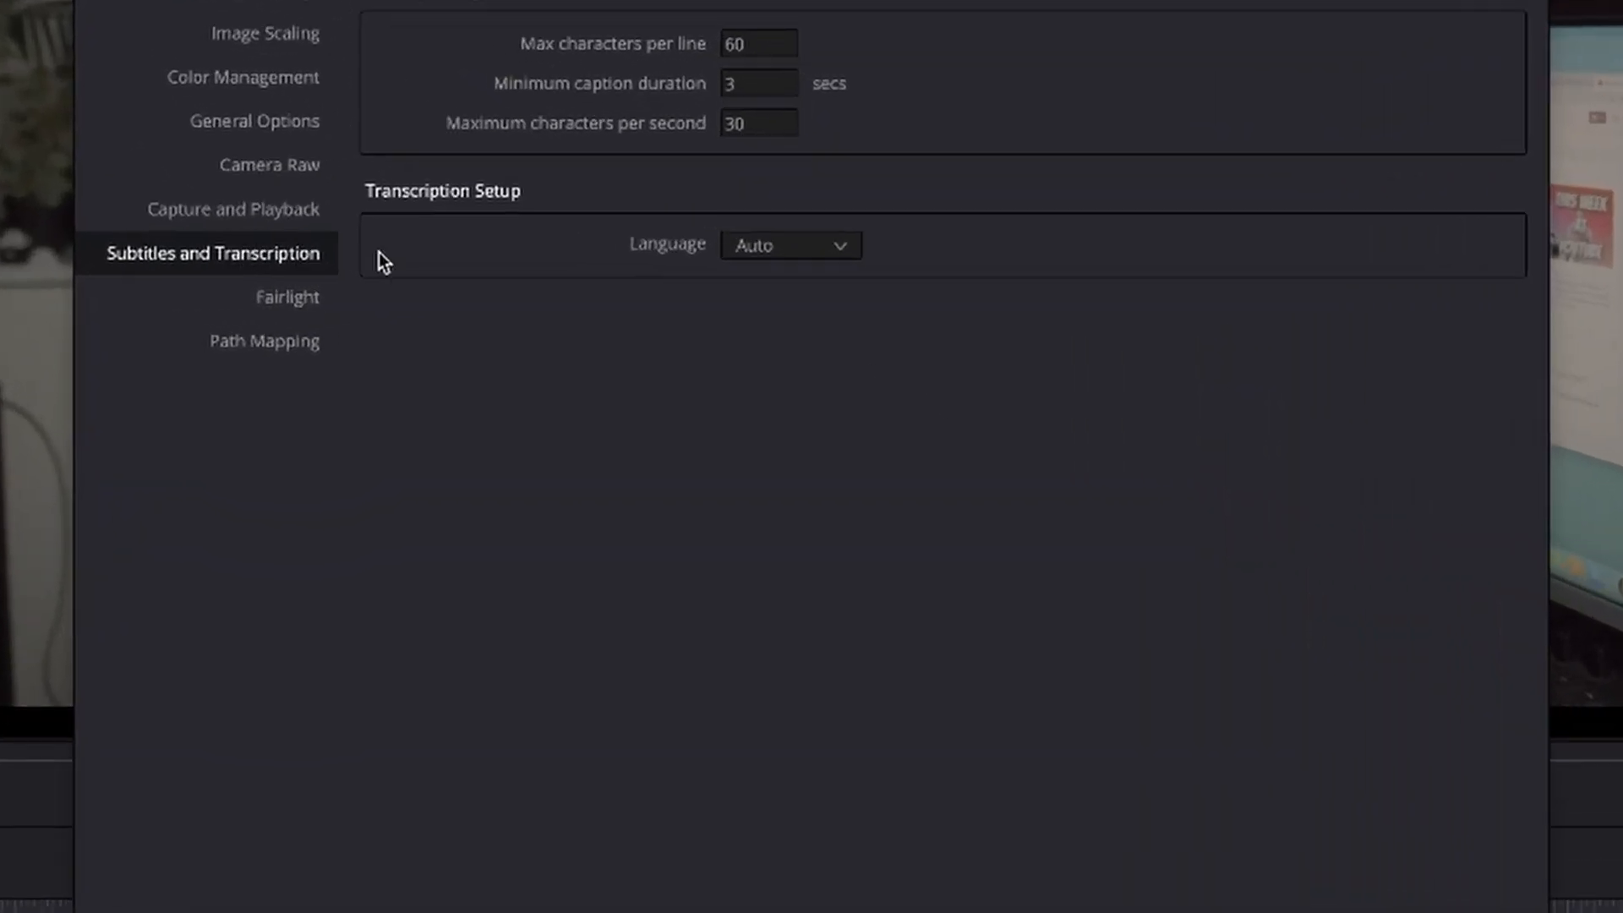
left_click(789, 245)
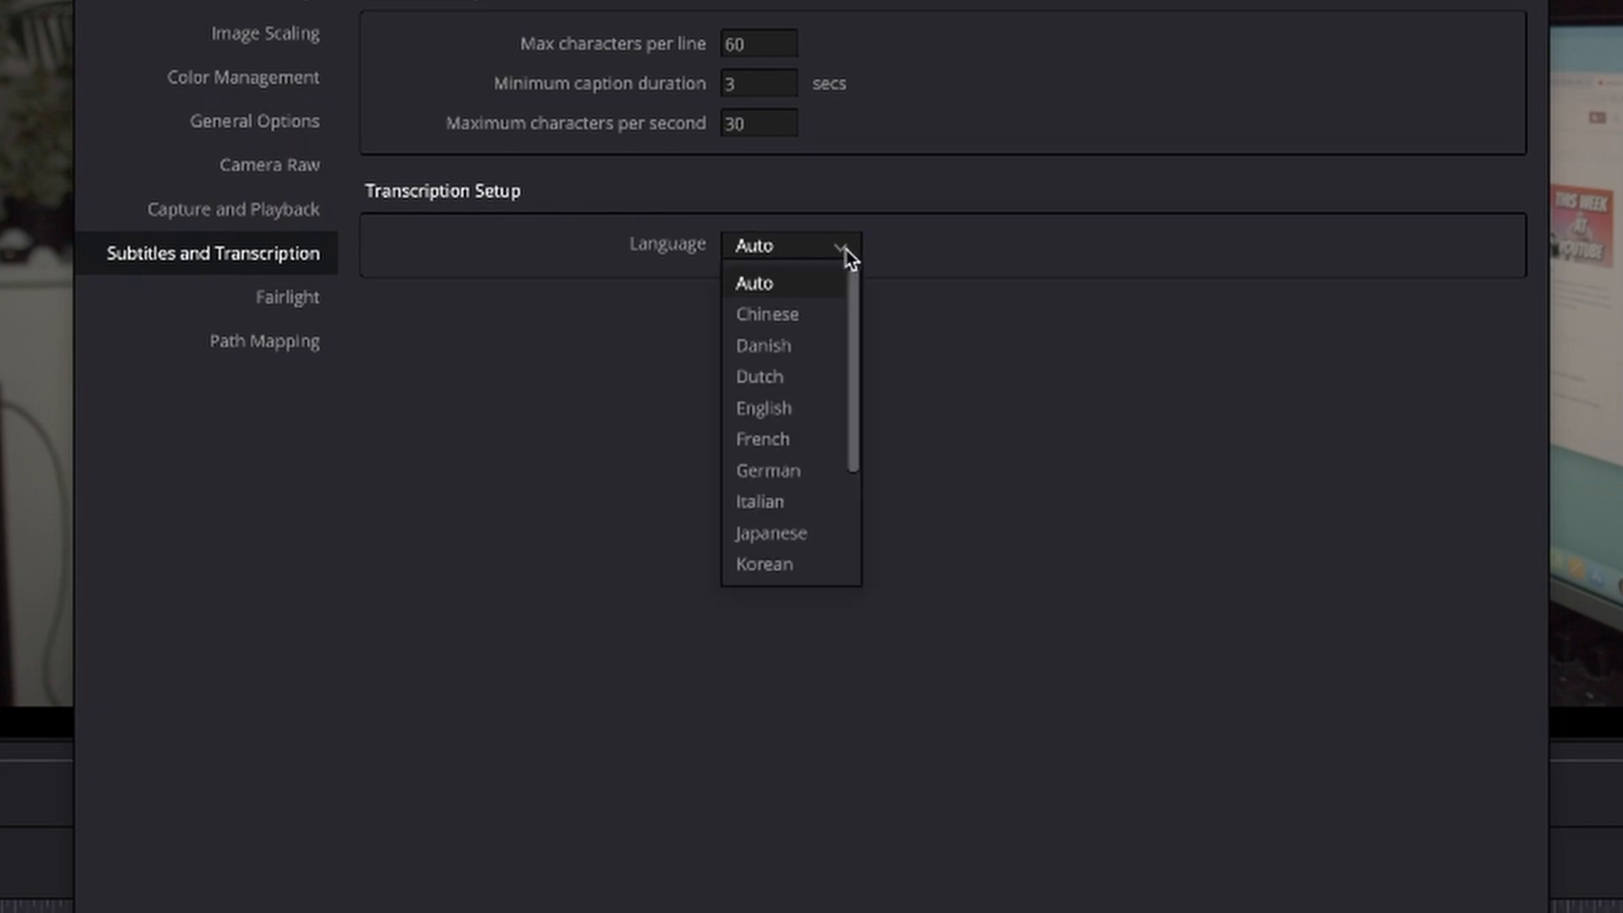
mouse_move(798, 298)
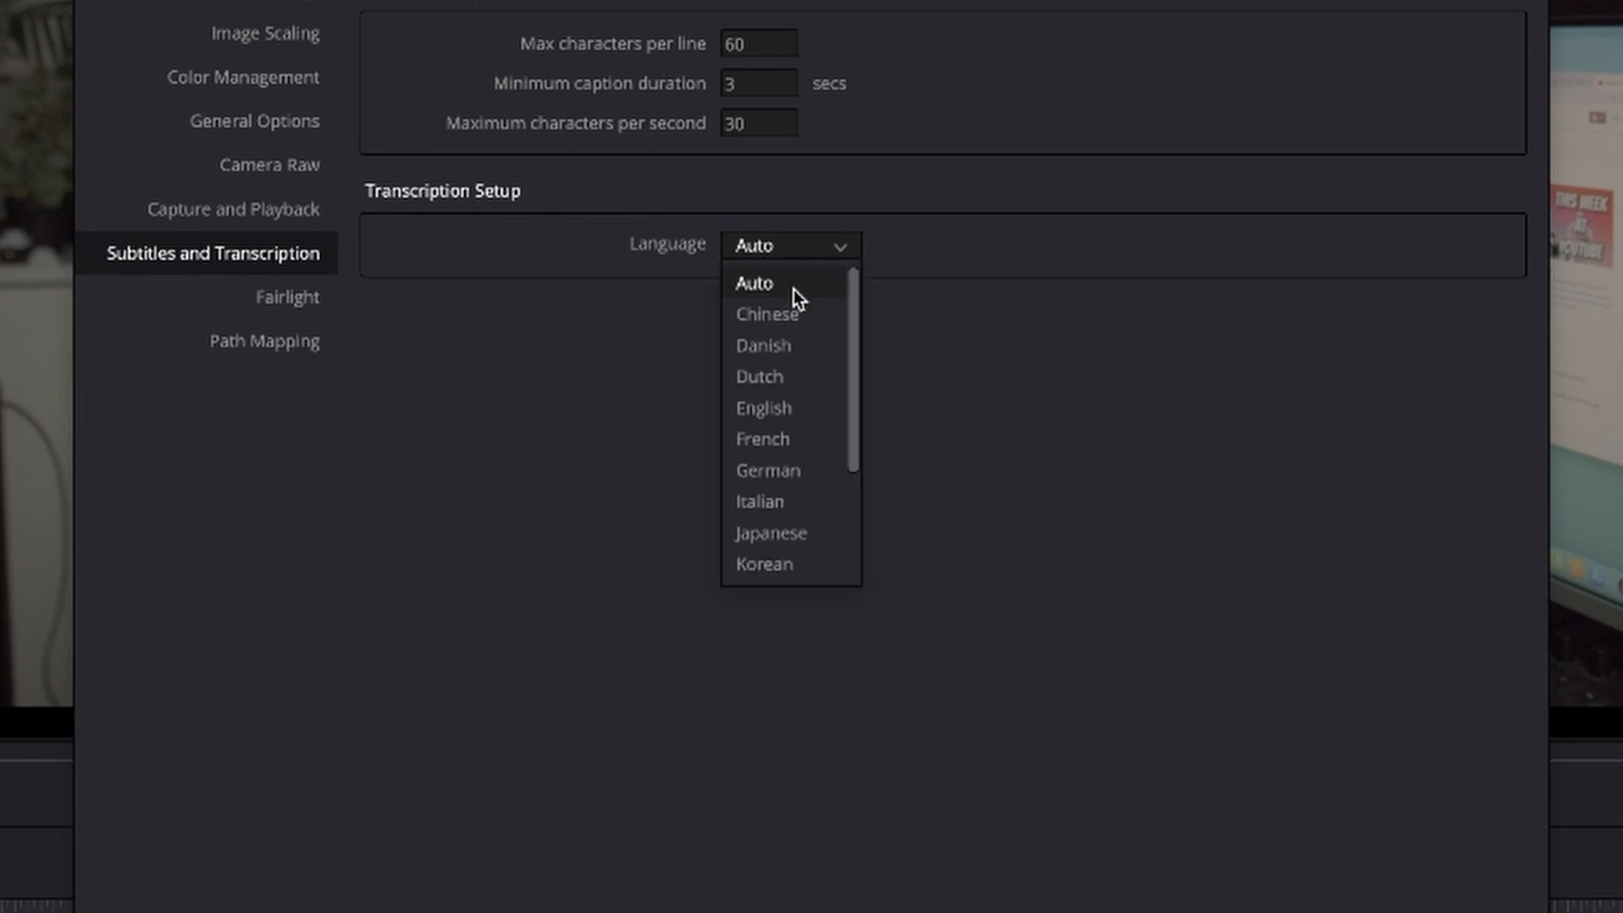
left_click(763, 344)
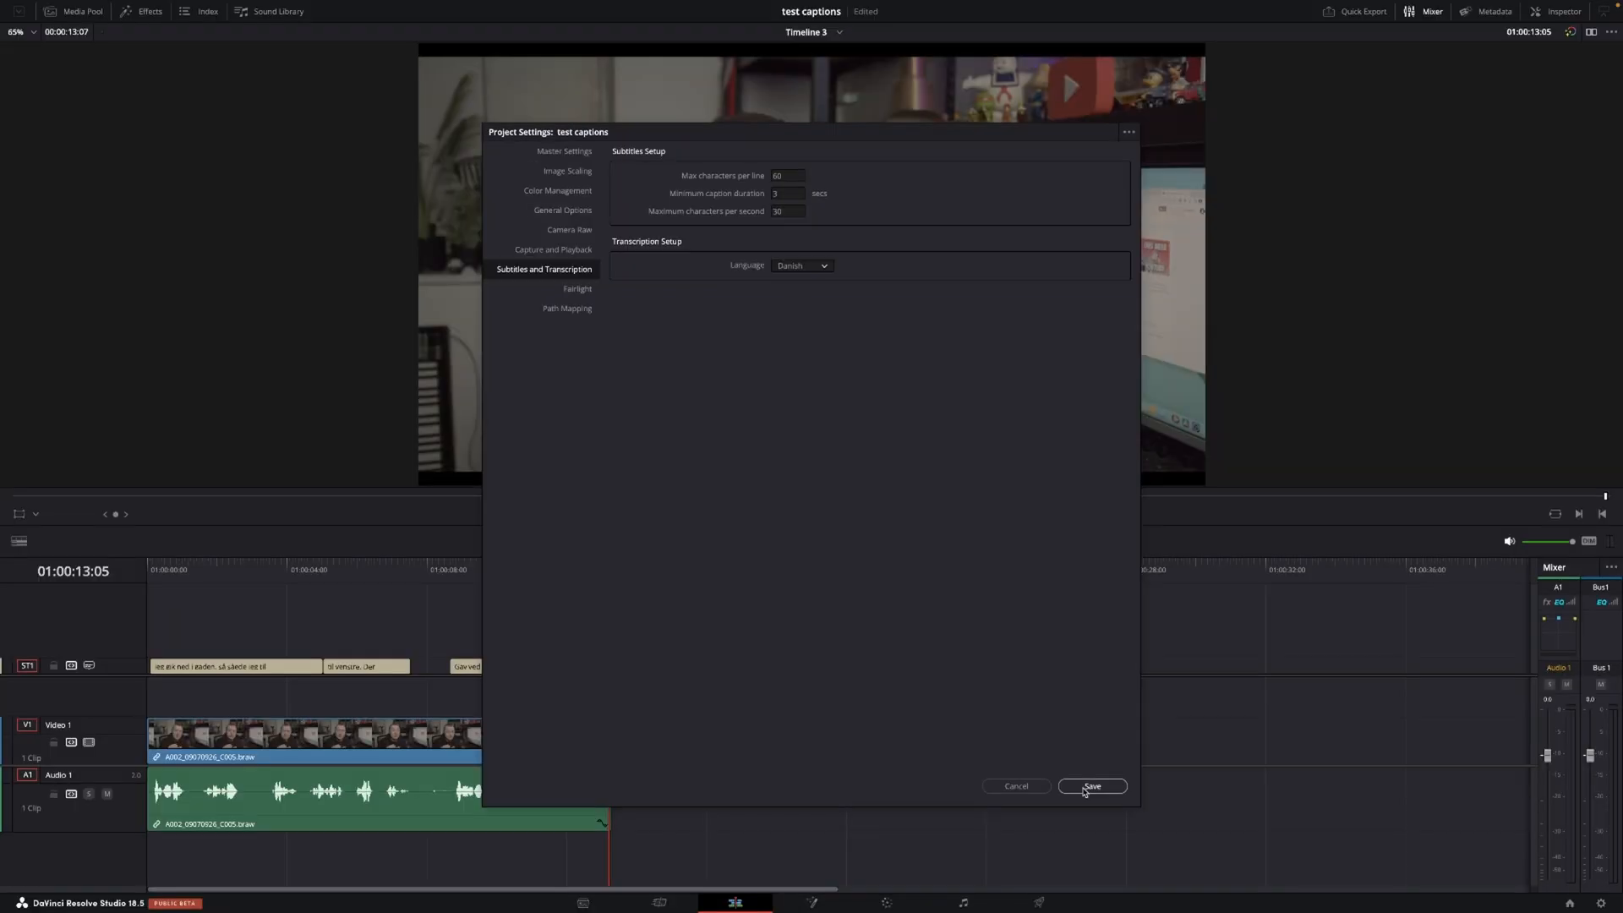
left_click(1090, 787)
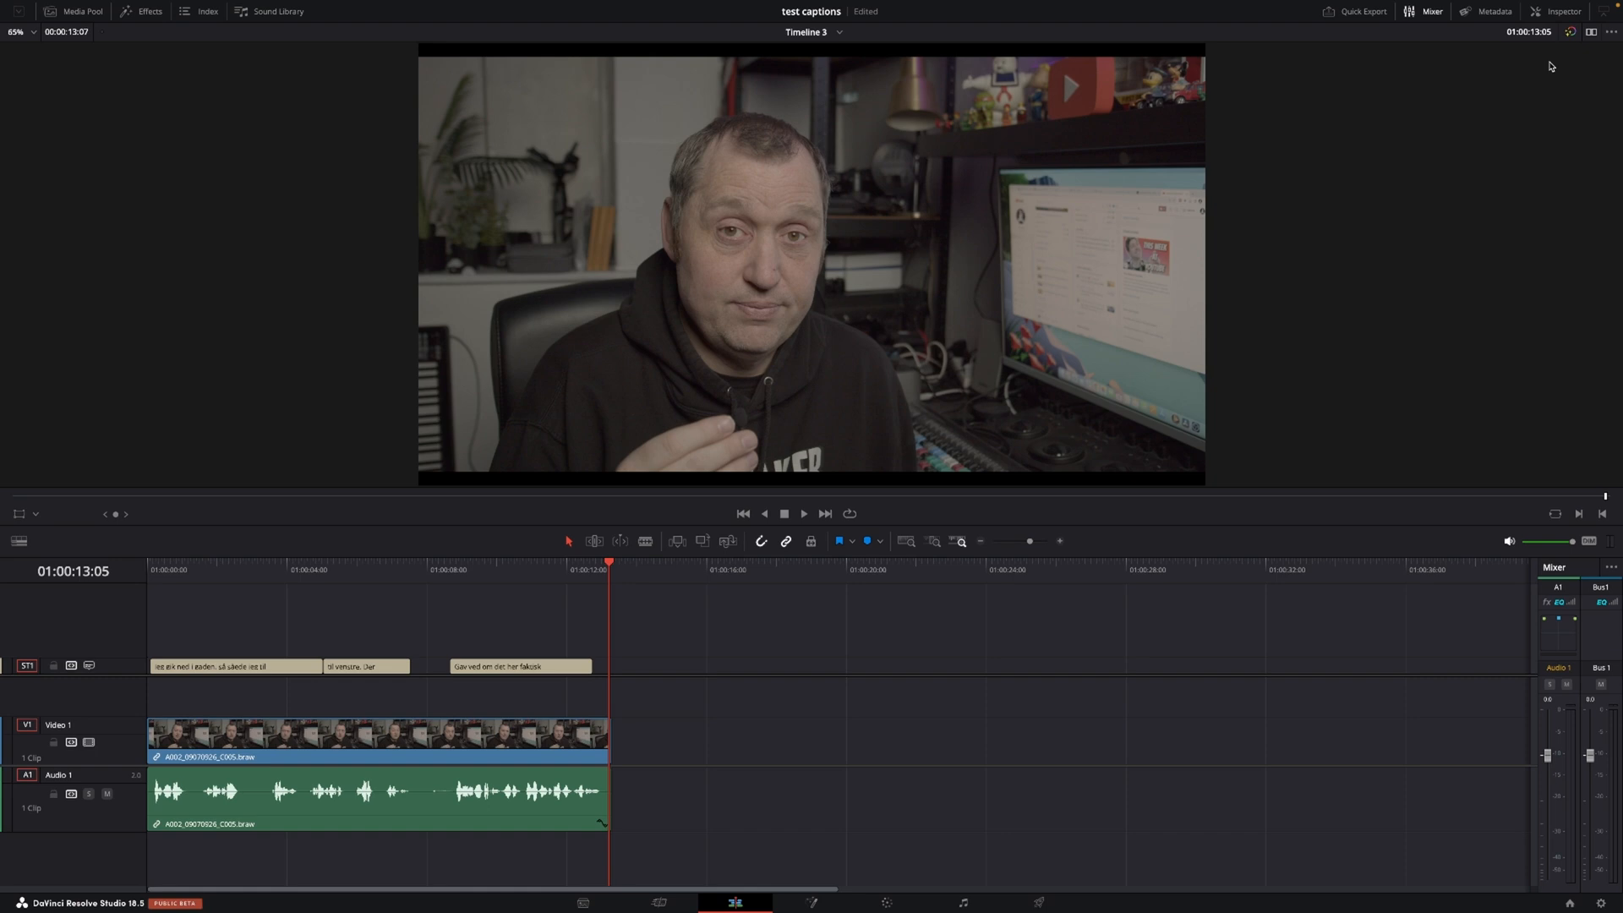
mouse_move(1443, 213)
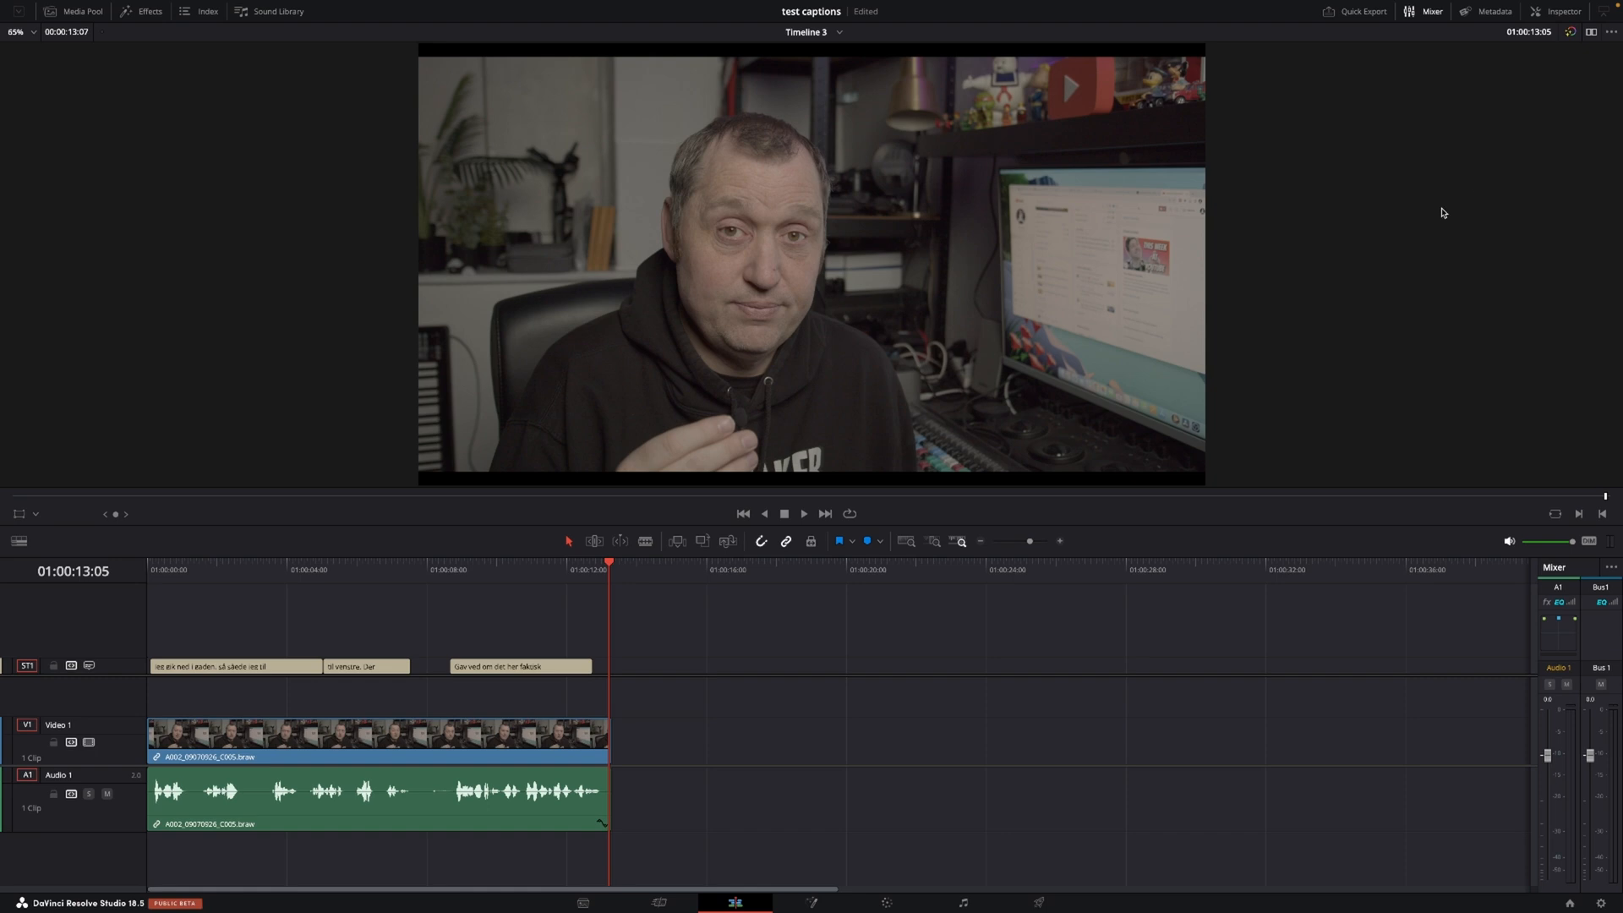